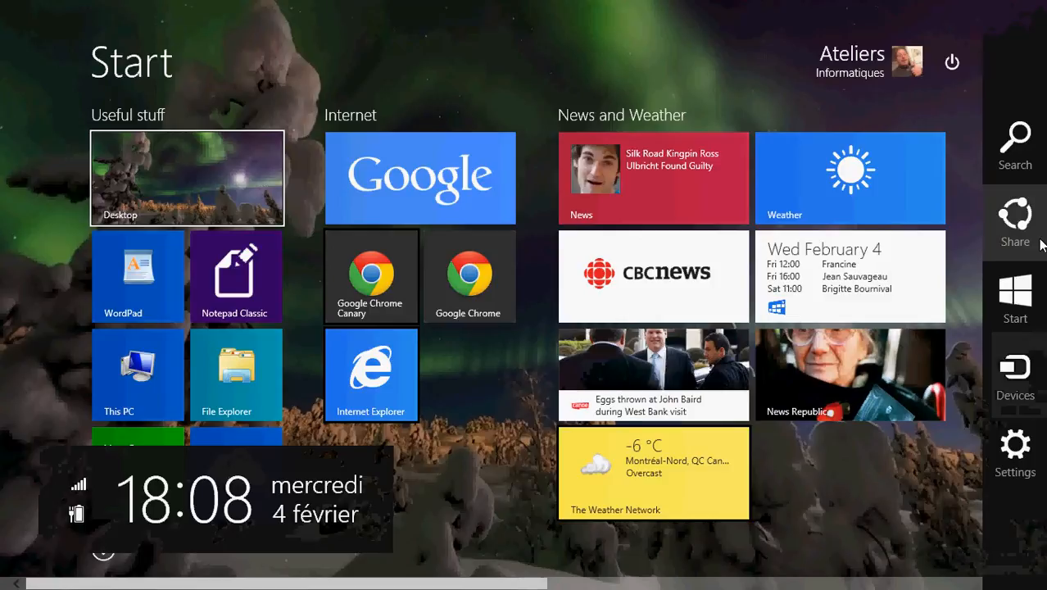
# Dismiss the charms bar by clicking an empty spot on the Start screen
pyautogui.click(1014, 446)
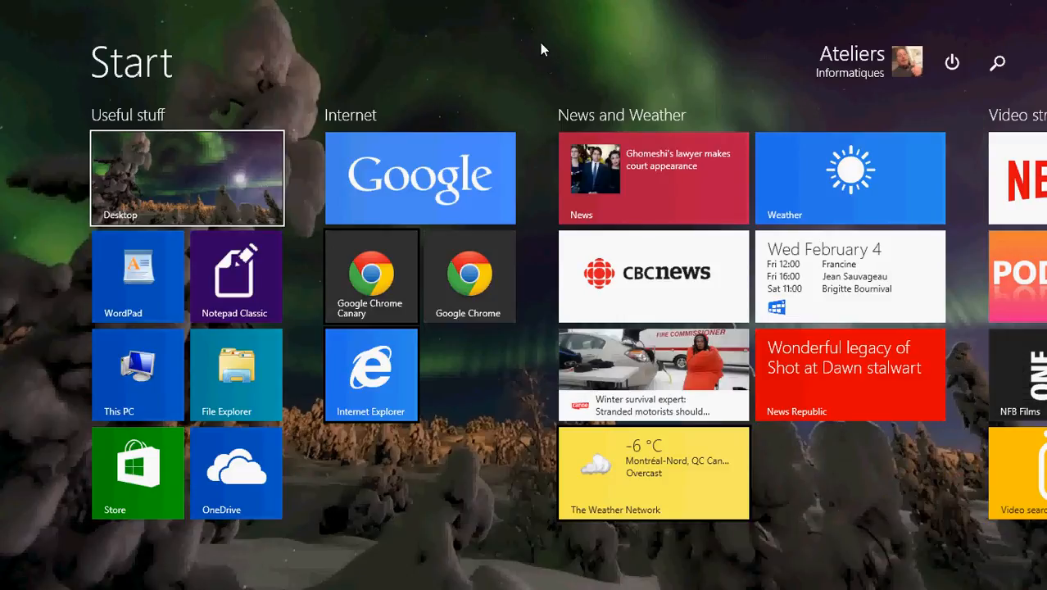
pyautogui.moveTo(471, 24)
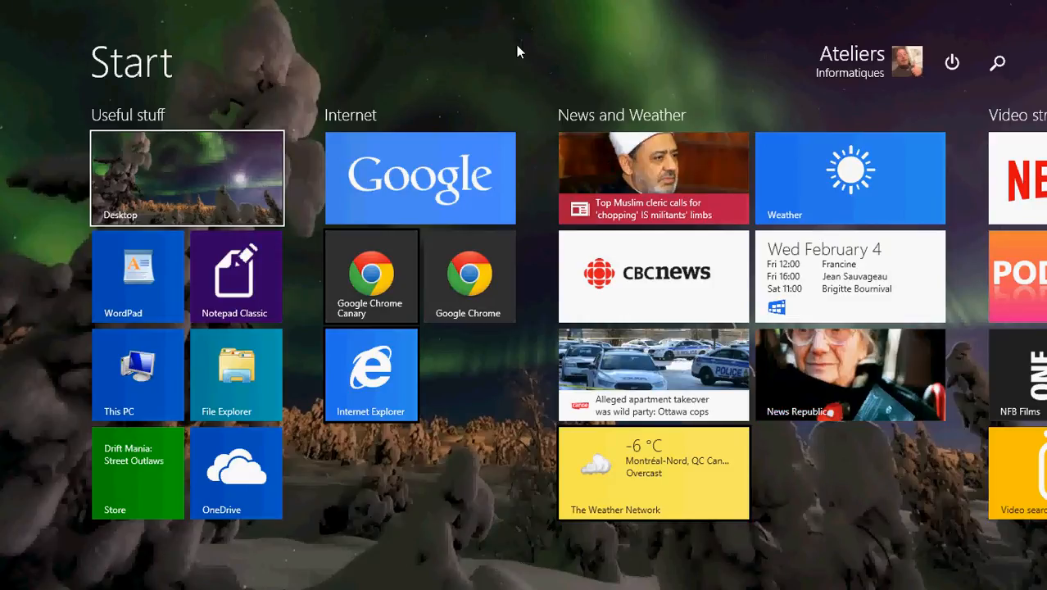
pyautogui.moveTo(553, 47)
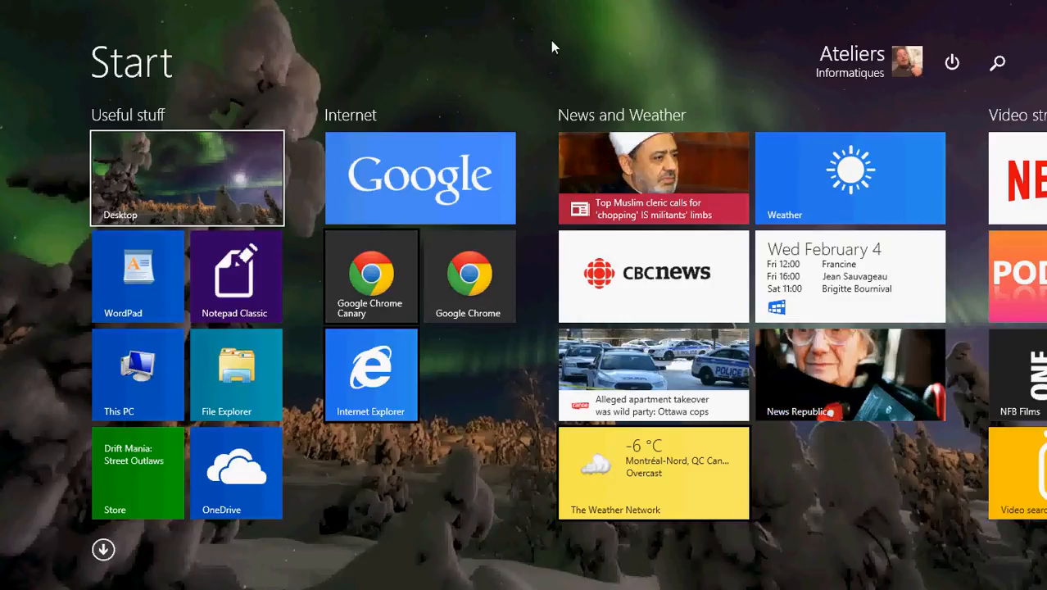
pyautogui.moveTo(1030, 32)
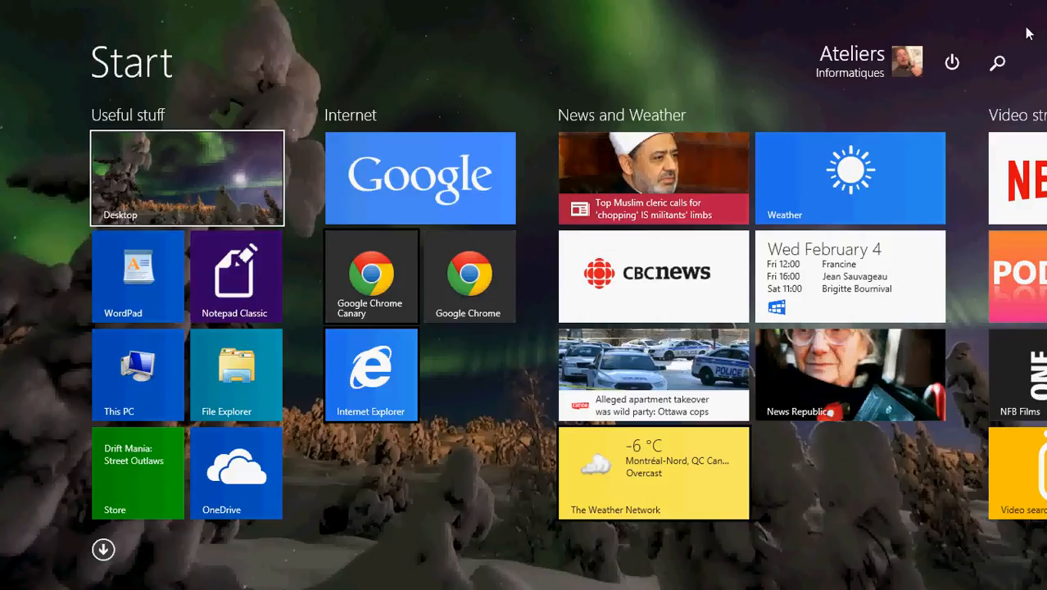
# Search everywhere for 'conrol' and open Control Panel from the results
pyautogui.click(997, 62)
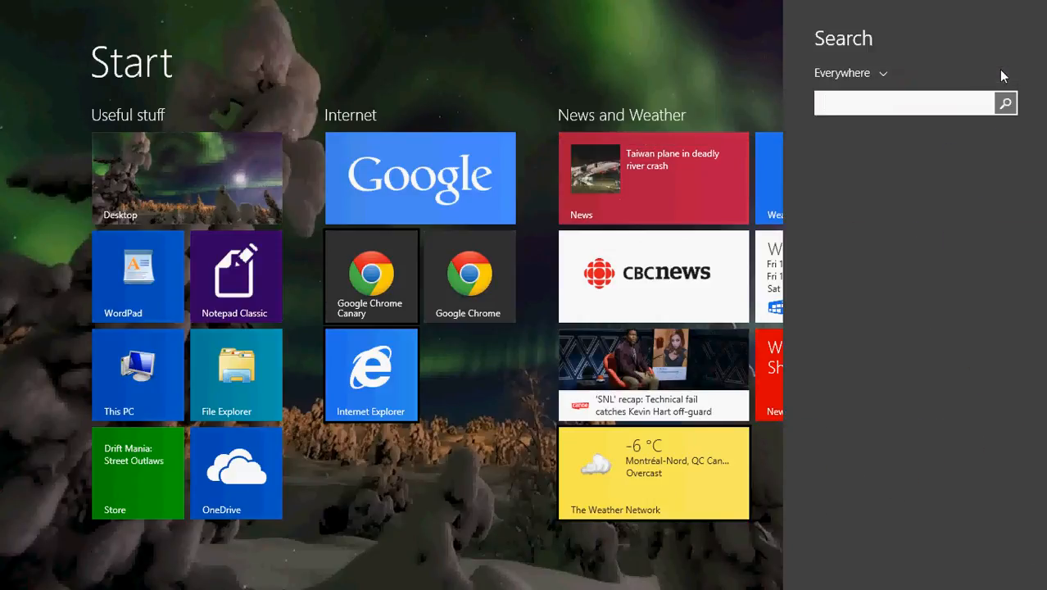
pyautogui.write('conrol')
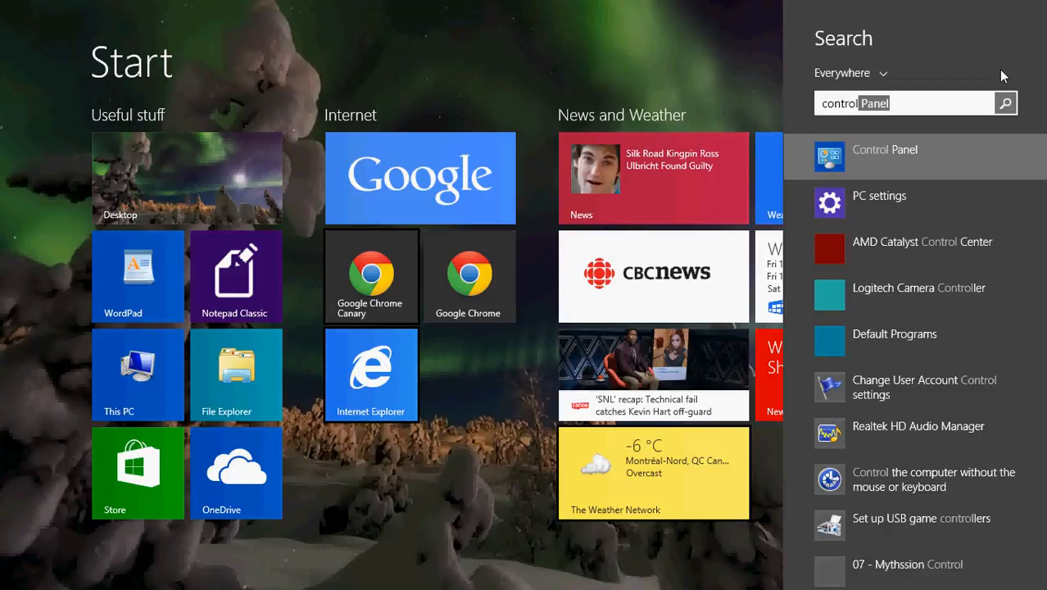
pyautogui.moveTo(942, 163)
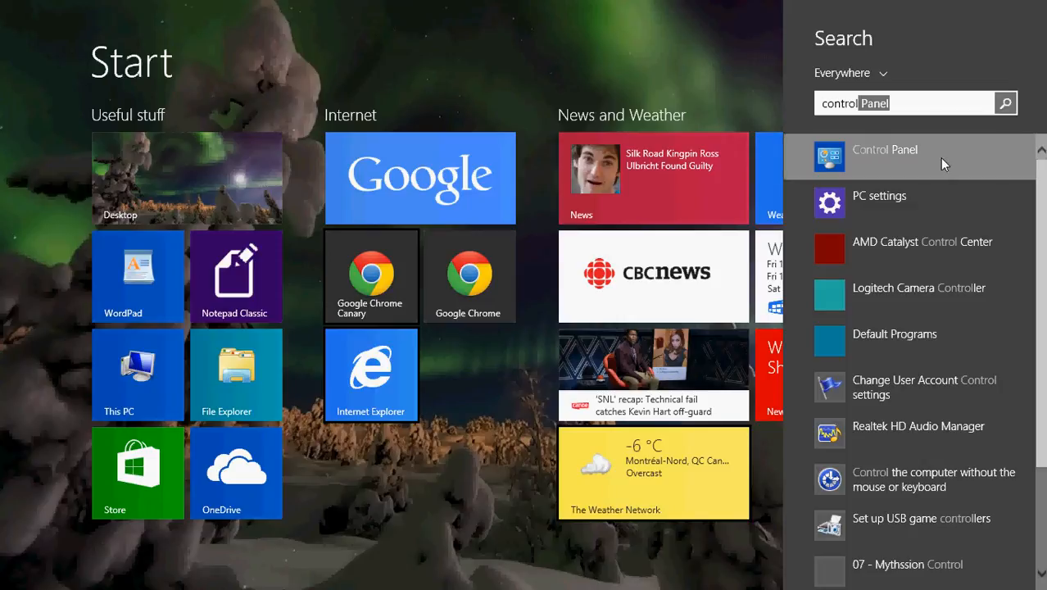
pyautogui.click(885, 149)
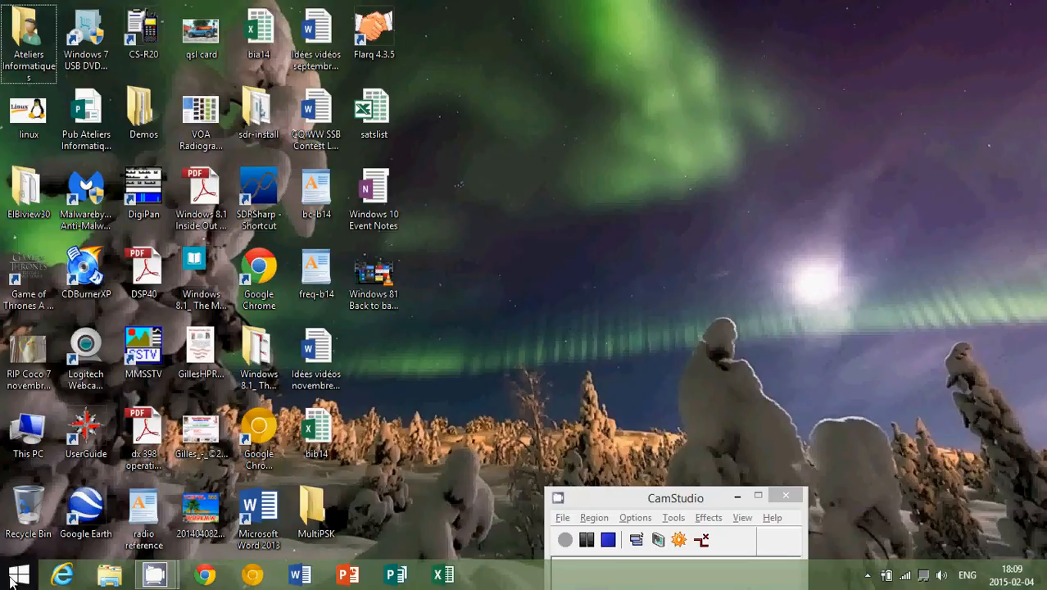
# Open Control Panel from the Start button's right-click menu, close it, and reopen it
pyautogui.rightClick(15, 574)
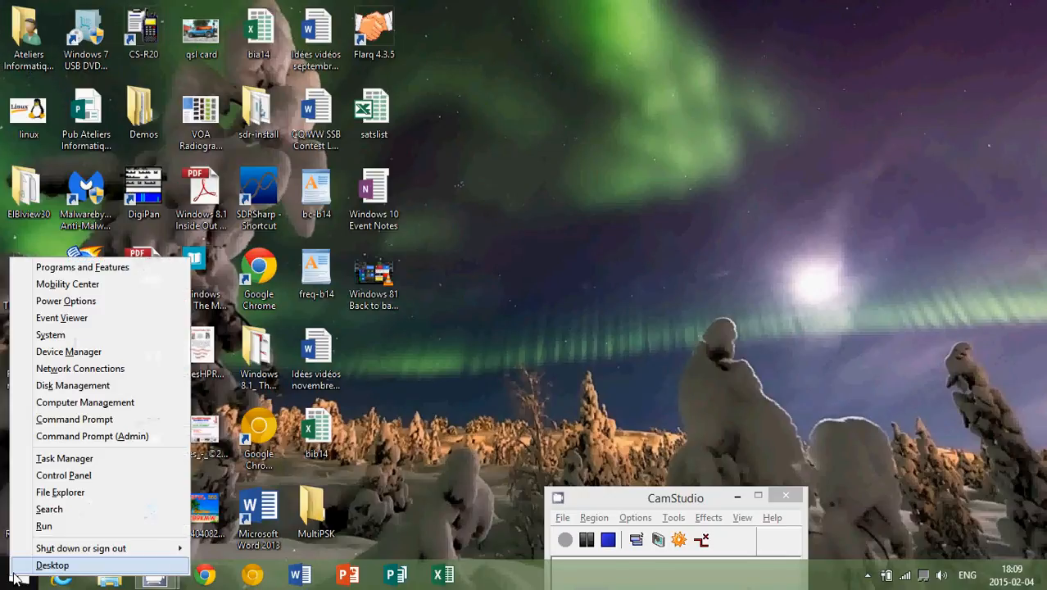
pyautogui.moveTo(64, 475)
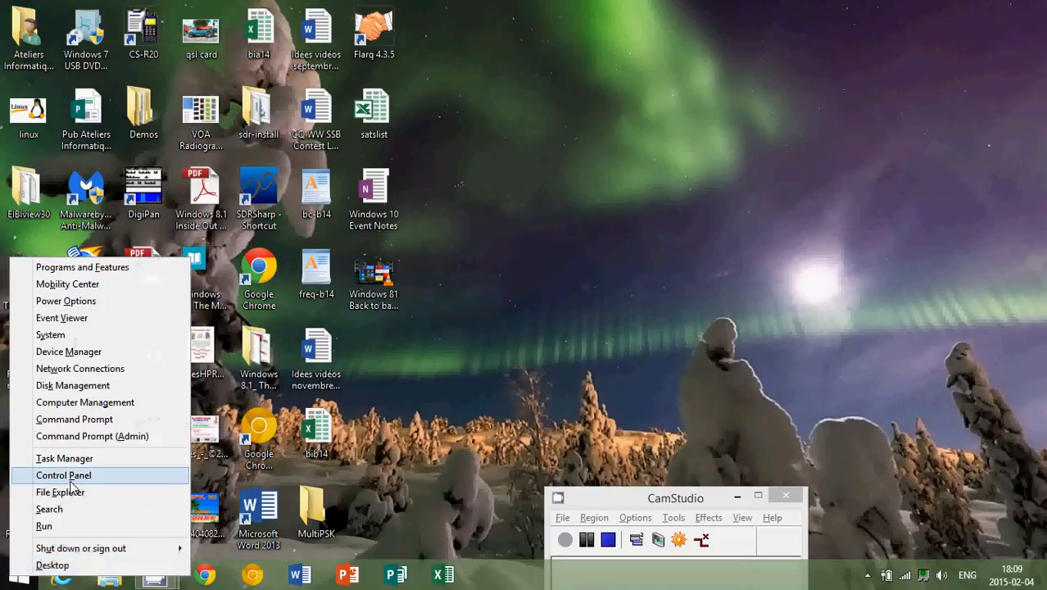
pyautogui.moveTo(97, 484)
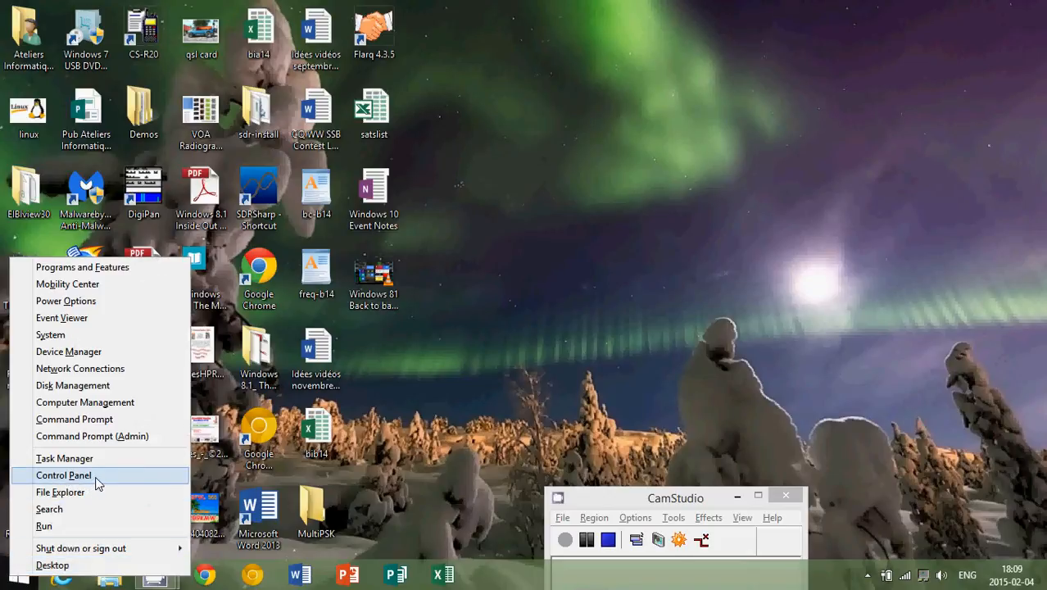
pyautogui.click(64, 475)
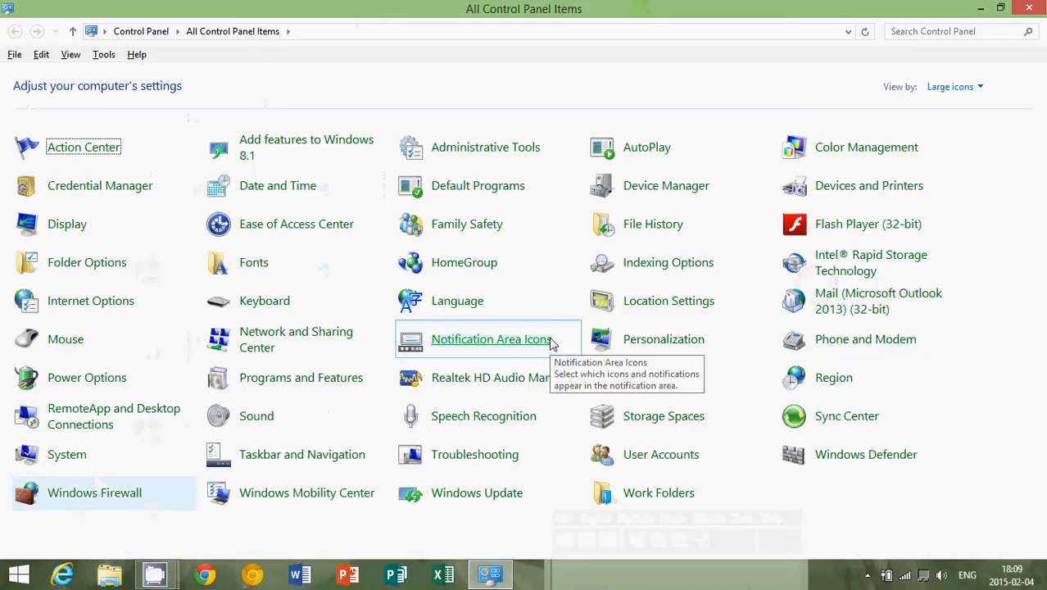
pyautogui.moveTo(1028, 8)
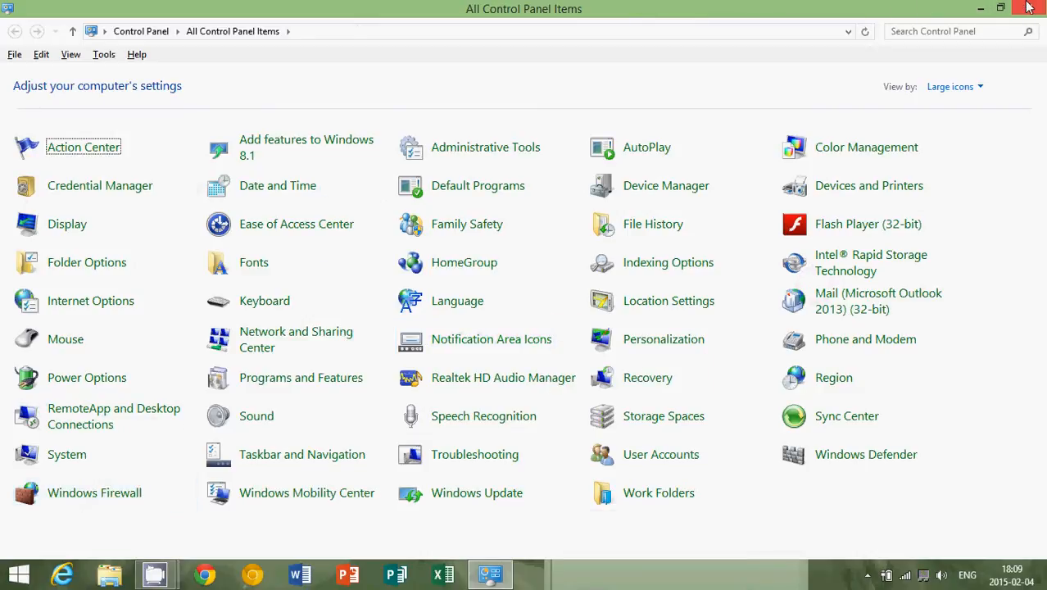
pyautogui.click(1036, 7)
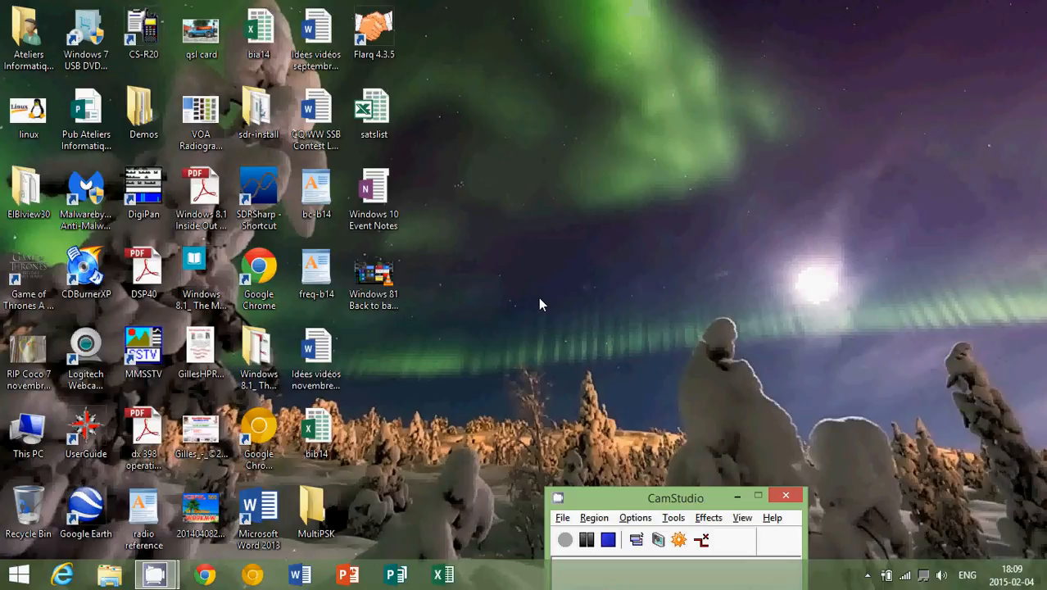
pyautogui.moveTo(495, 318)
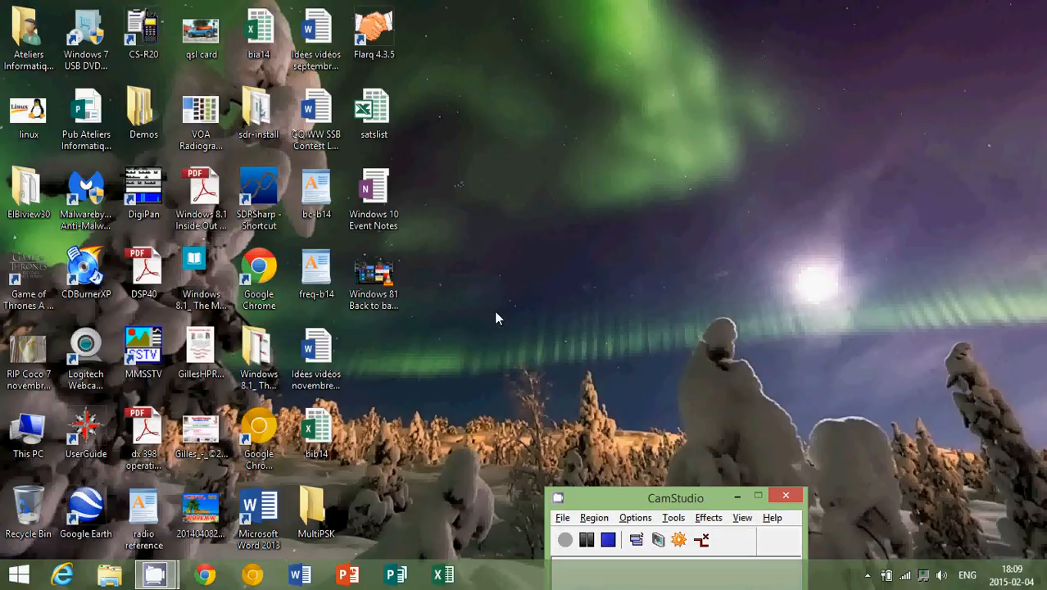
pyautogui.rightClick(19, 573)
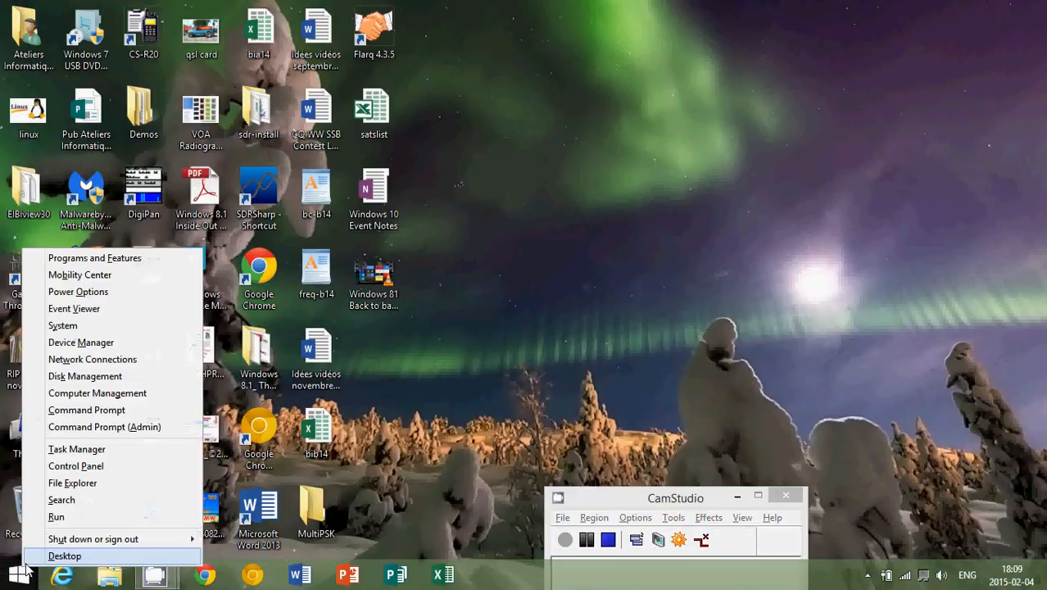
pyautogui.click(75, 465)
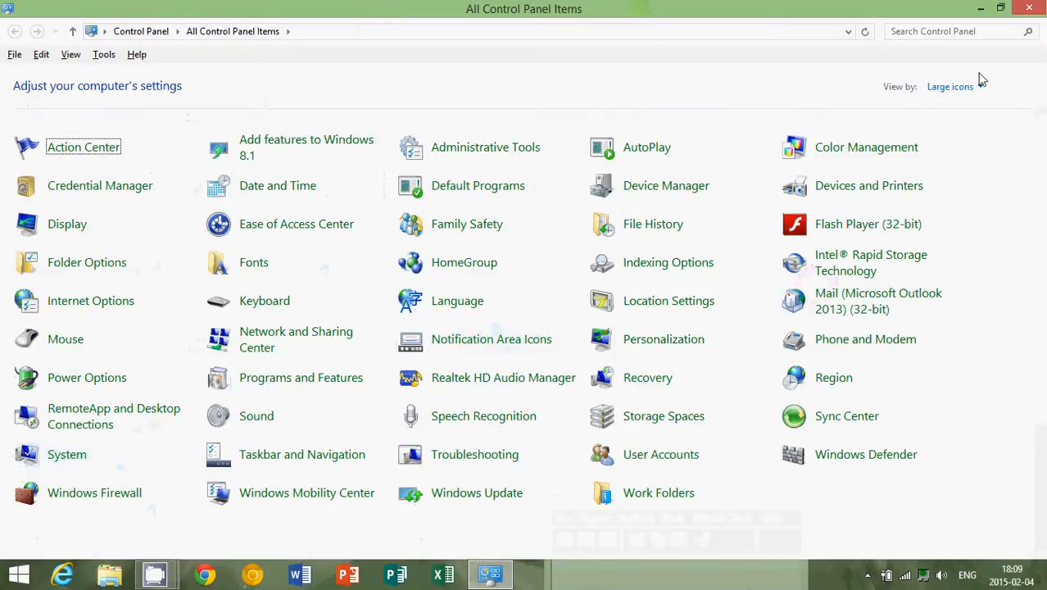
# Change Control Panel's 'View by' setting from Large icons to Category
pyautogui.click(950, 87)
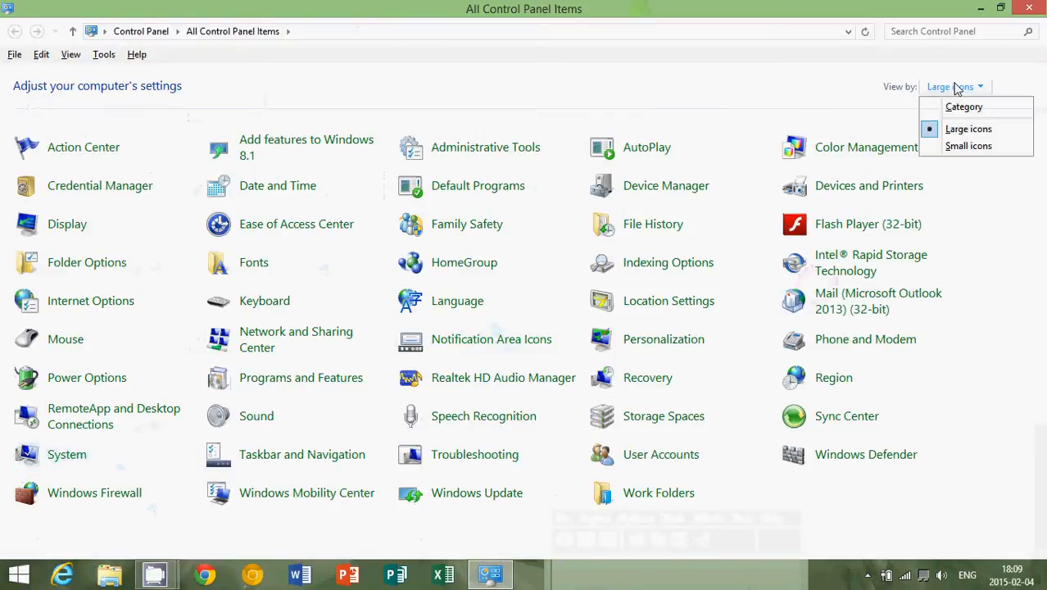
pyautogui.click(964, 107)
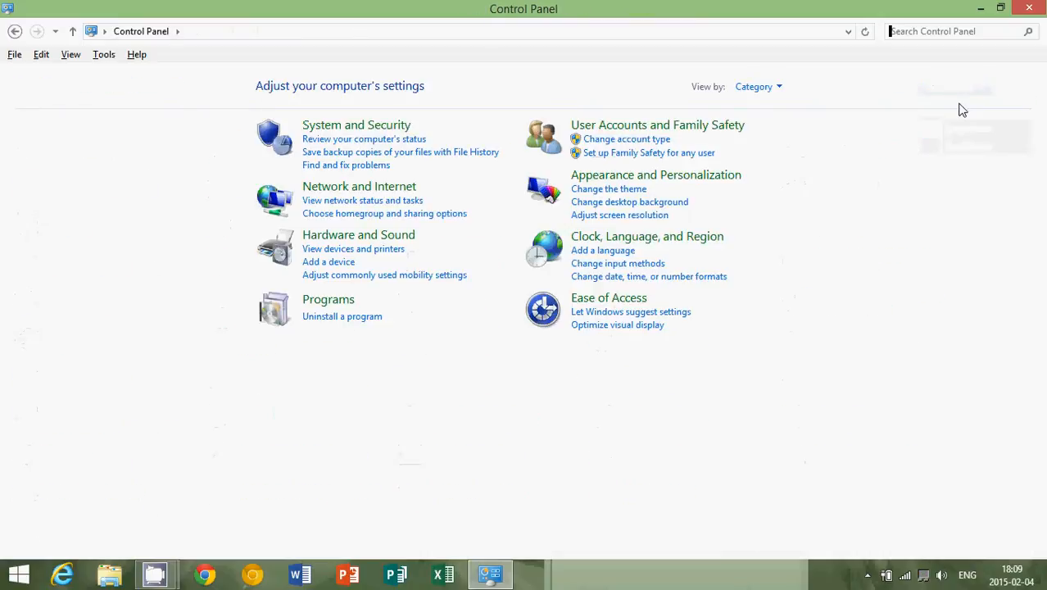
pyautogui.moveTo(870, 190)
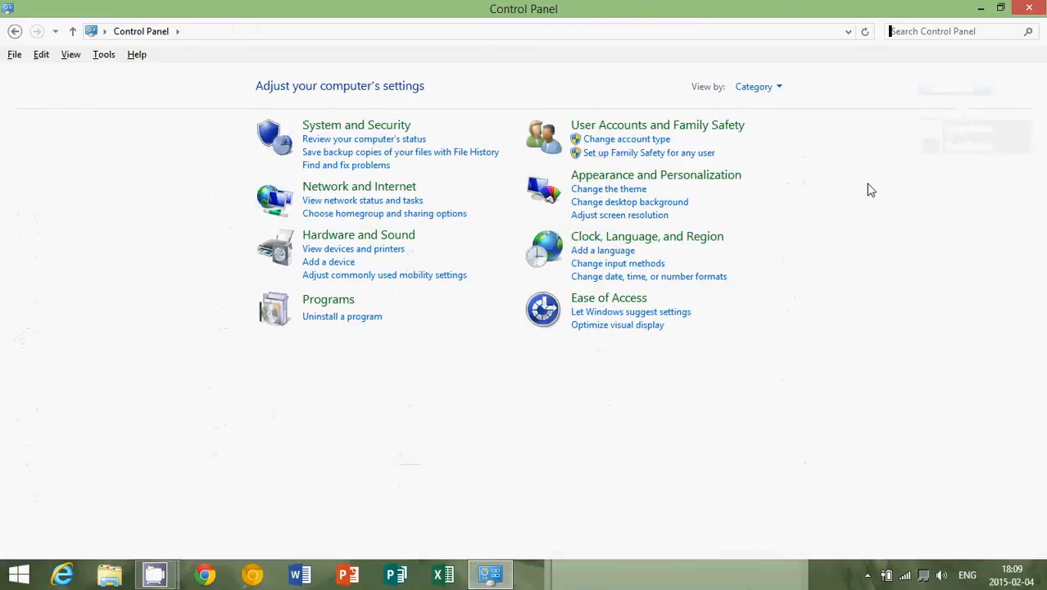
pyautogui.moveTo(655, 396)
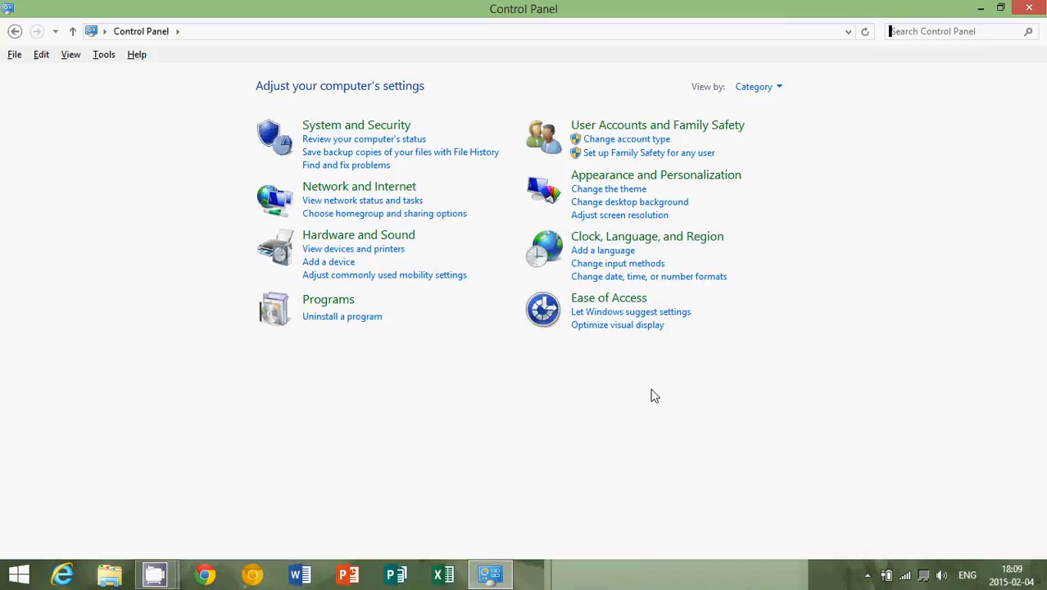
pyautogui.moveTo(520, 63)
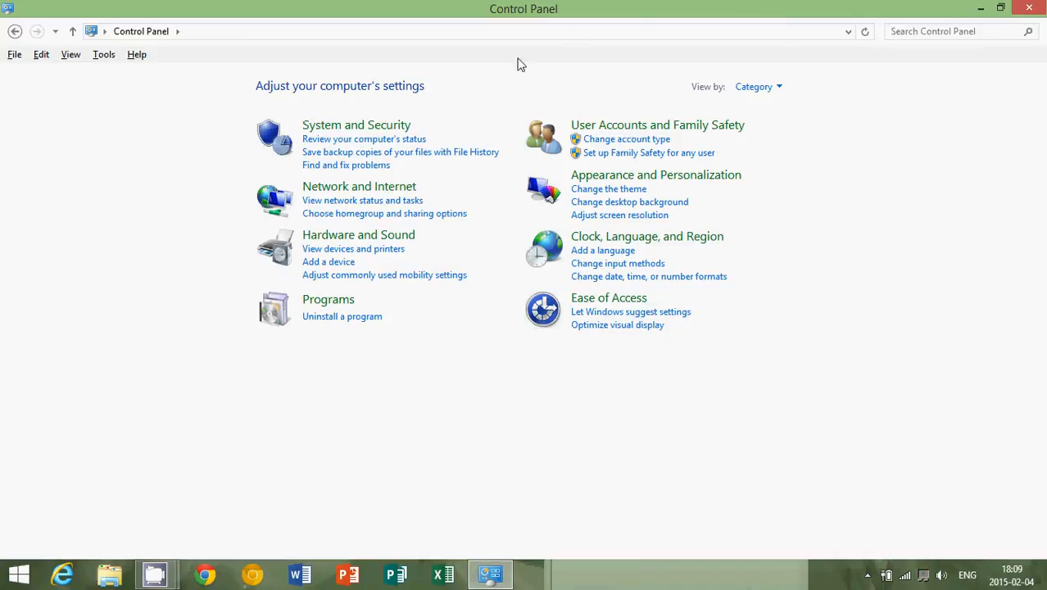
pyautogui.moveTo(661, 293)
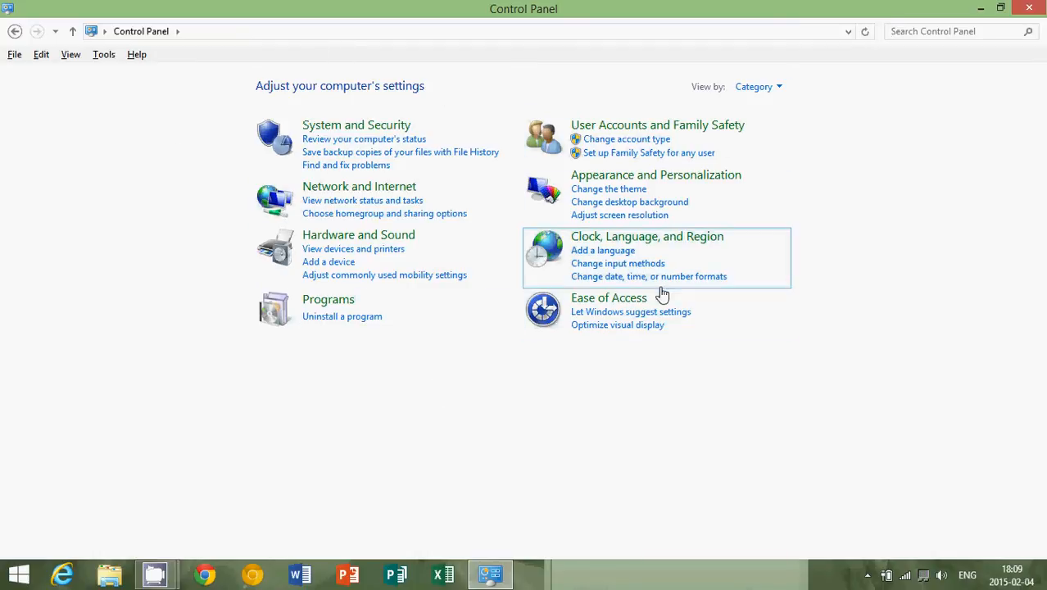
pyautogui.moveTo(771, 446)
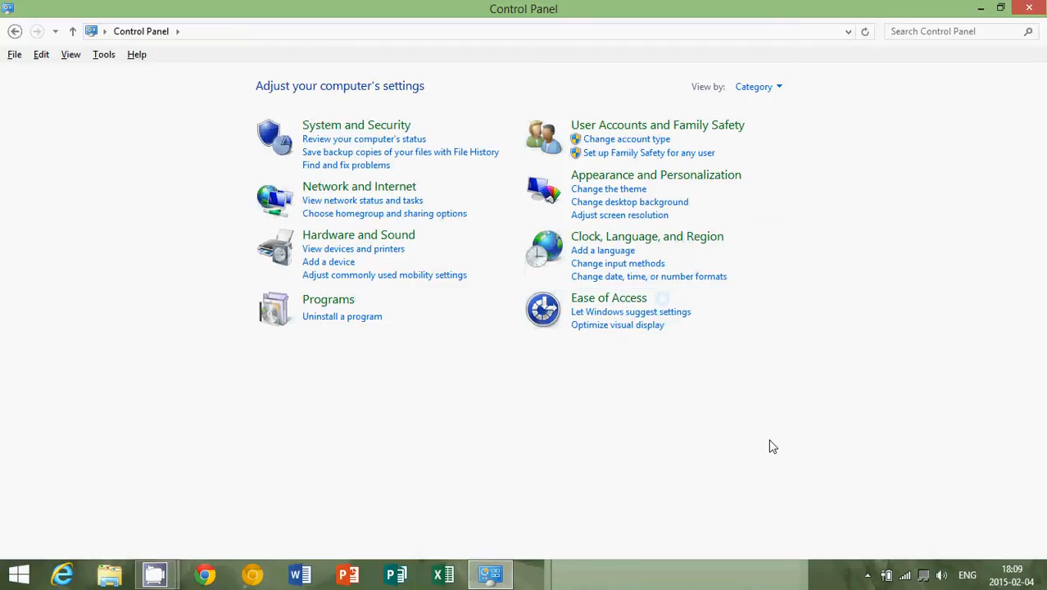
pyautogui.click(950, 32)
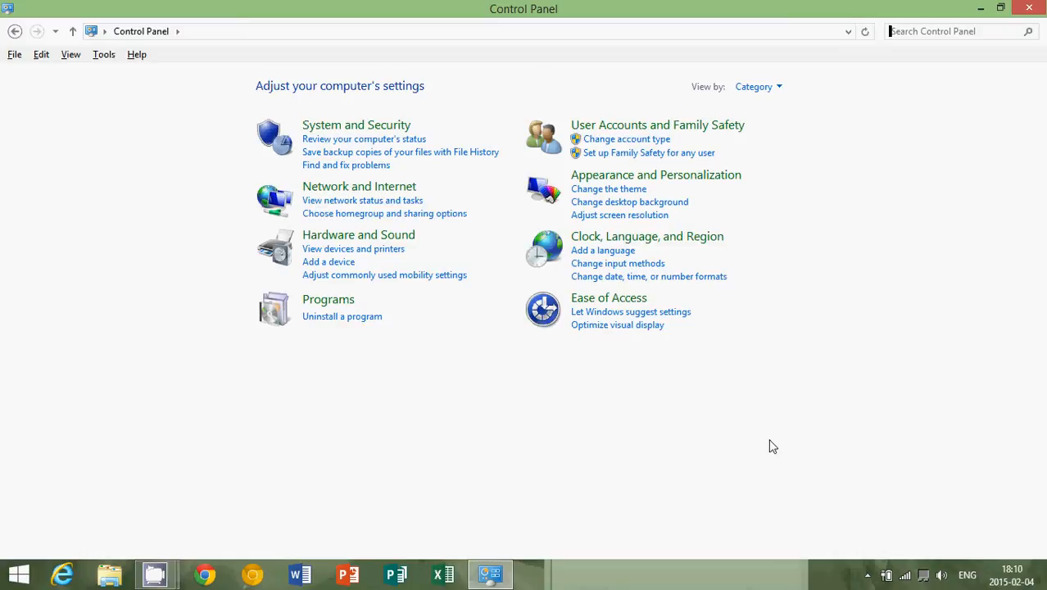
pyautogui.moveTo(753, 302)
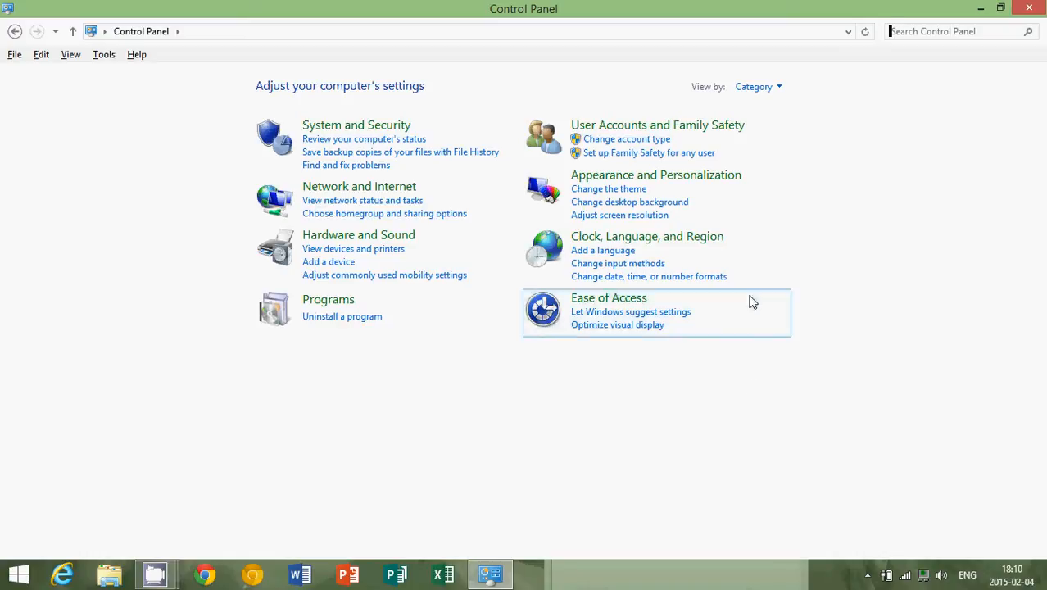
# Set Control Panel's 'View by' back to Large icons to list all items
pyautogui.click(757, 86)
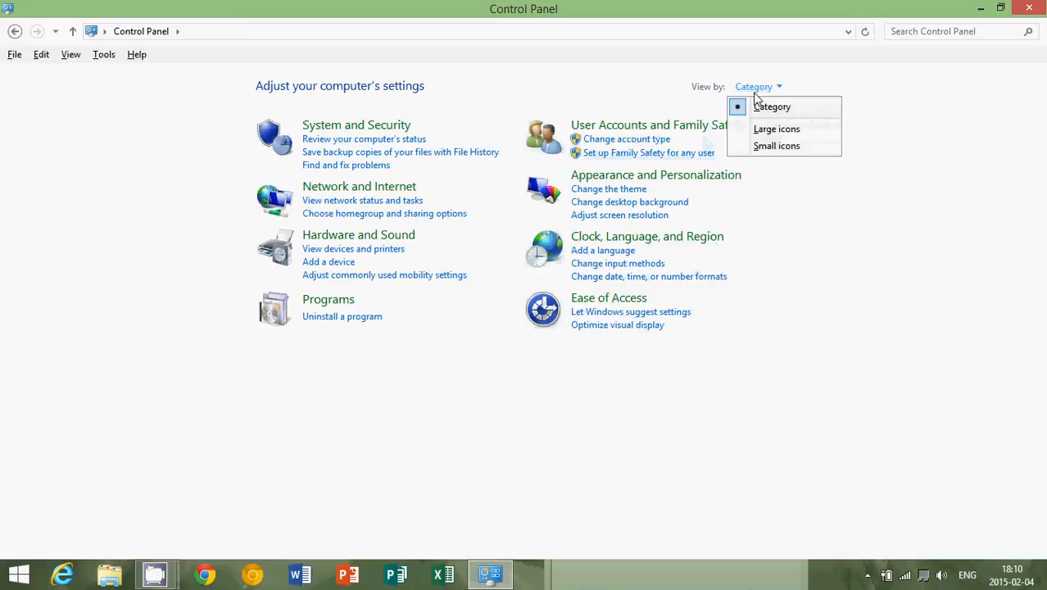
pyautogui.moveTo(776, 128)
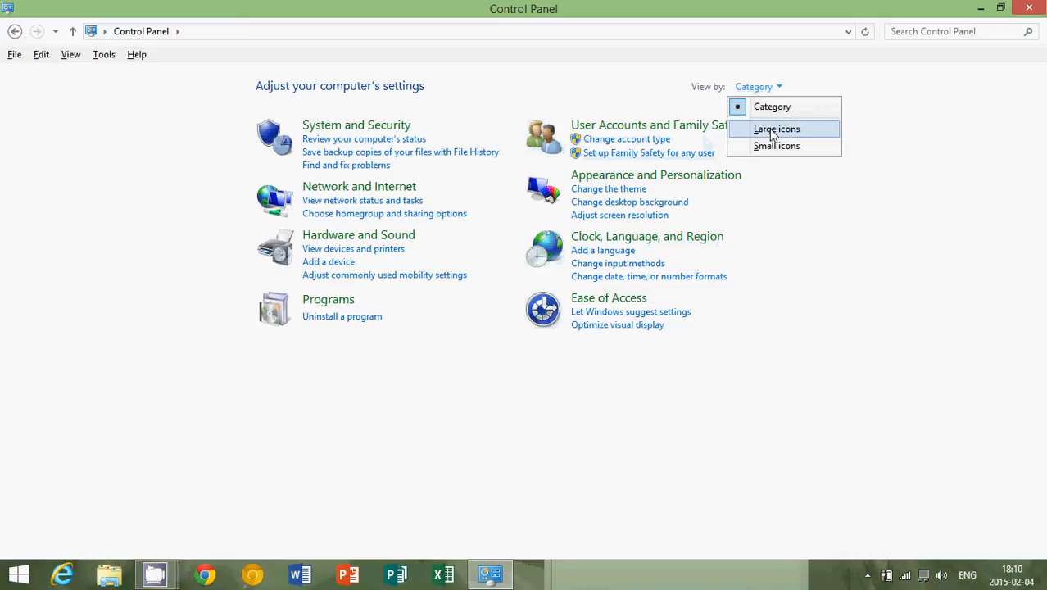
pyautogui.click(776, 128)
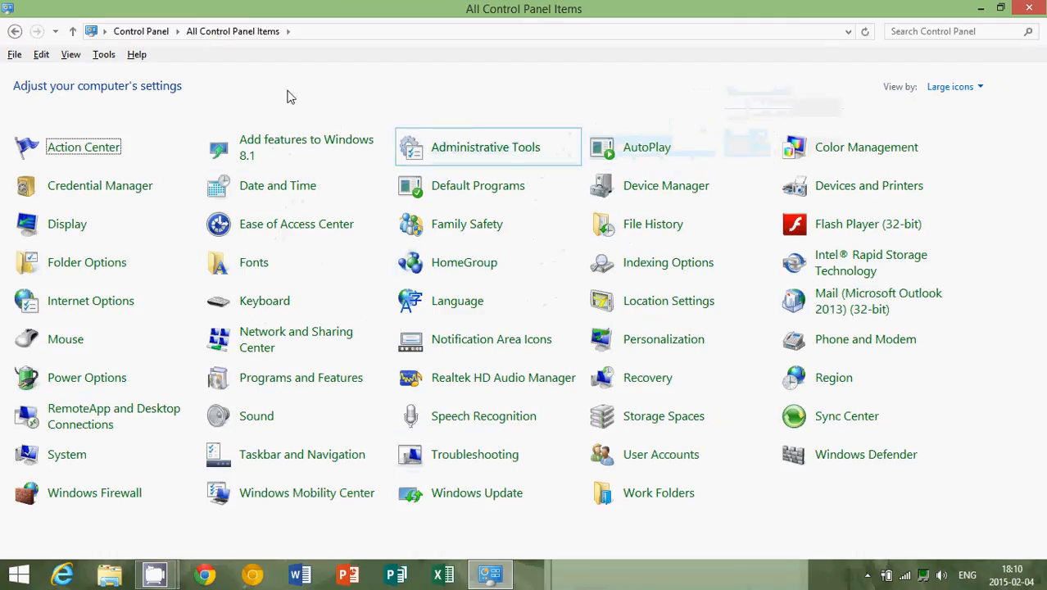
pyautogui.moveTo(799, 483)
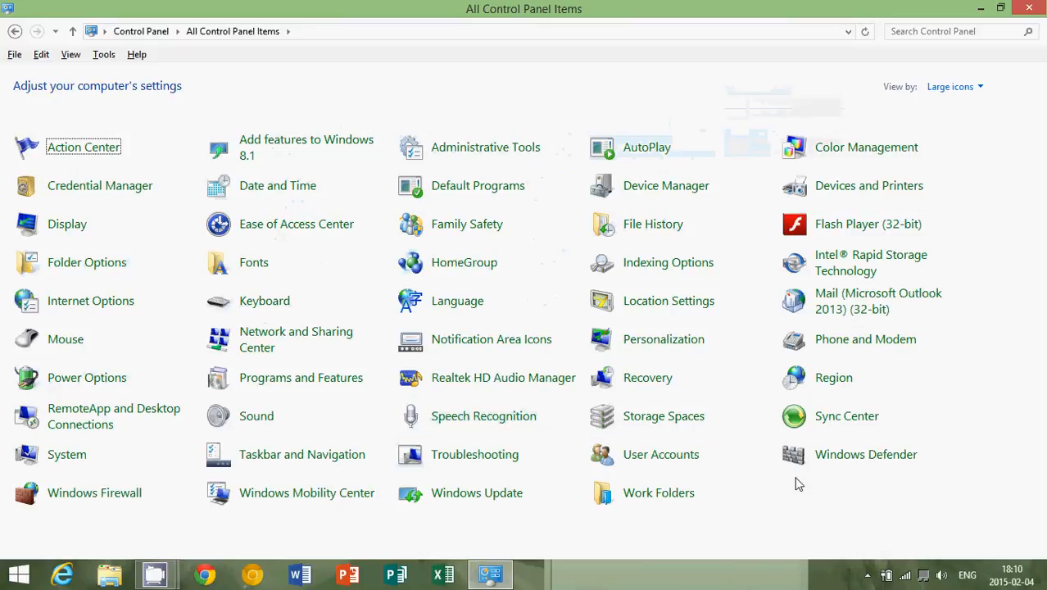
pyautogui.moveTo(809, 511)
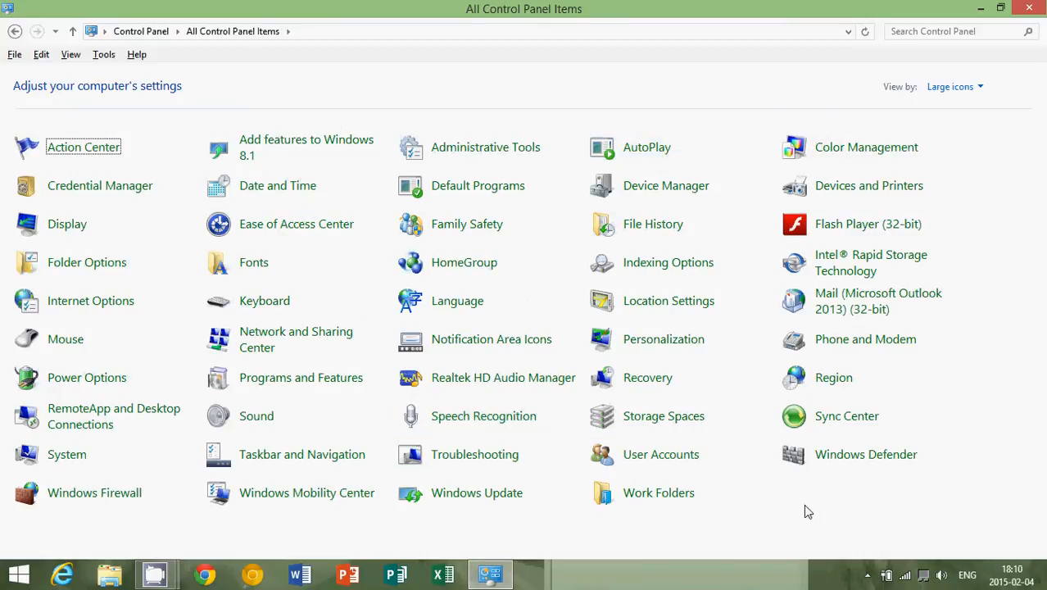
pyautogui.moveTo(696, 540)
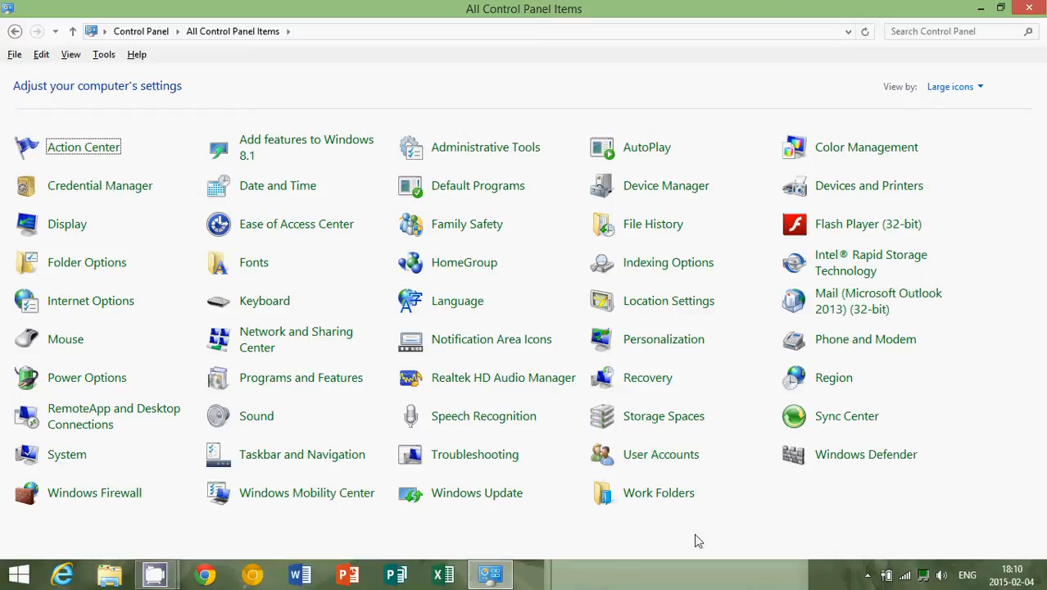
pyautogui.moveTo(753, 531)
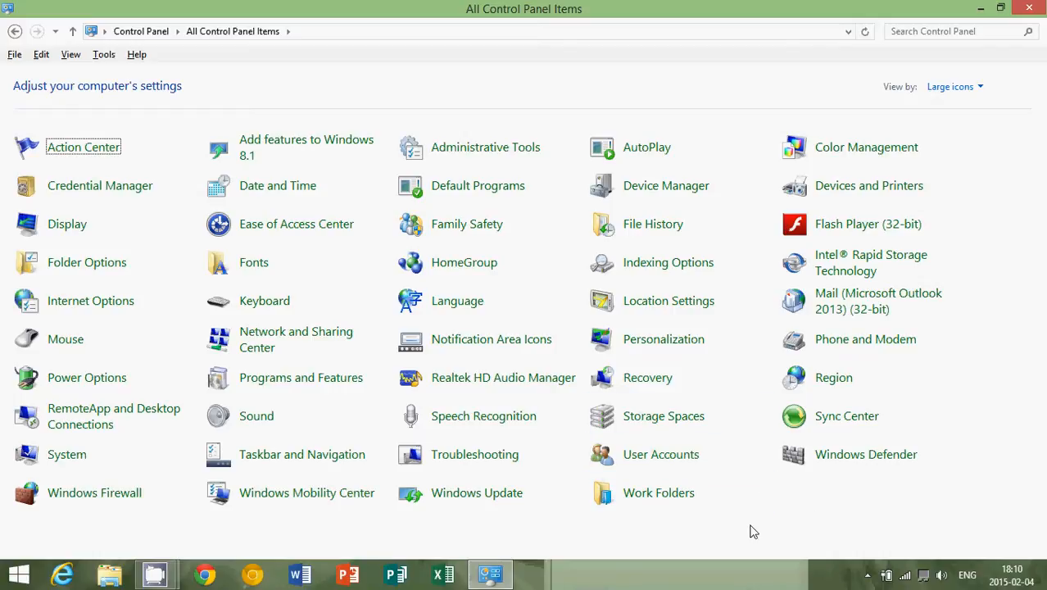
pyautogui.moveTo(67, 224)
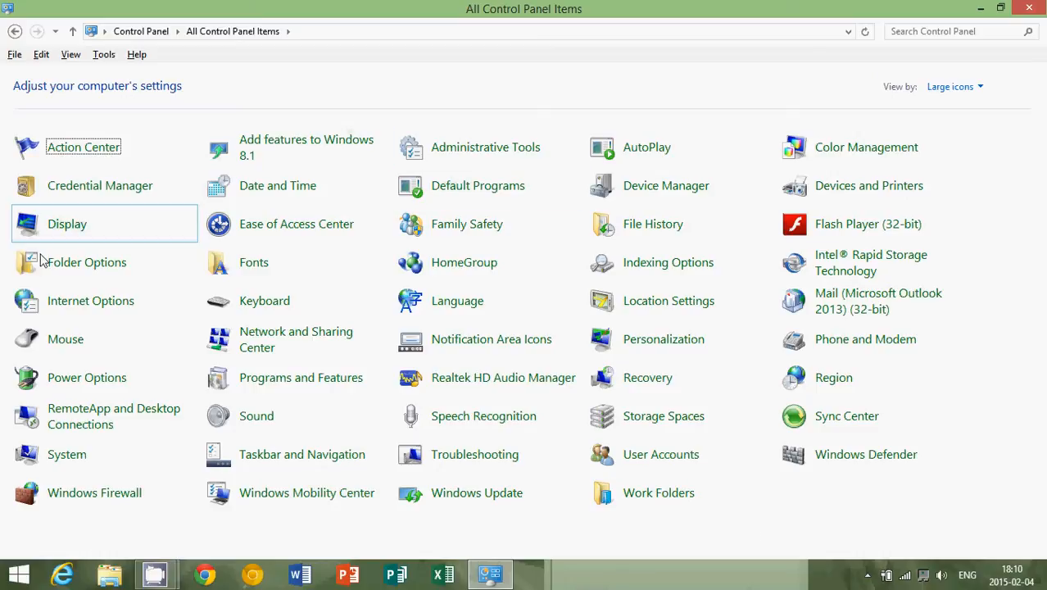
pyautogui.moveTo(66, 454)
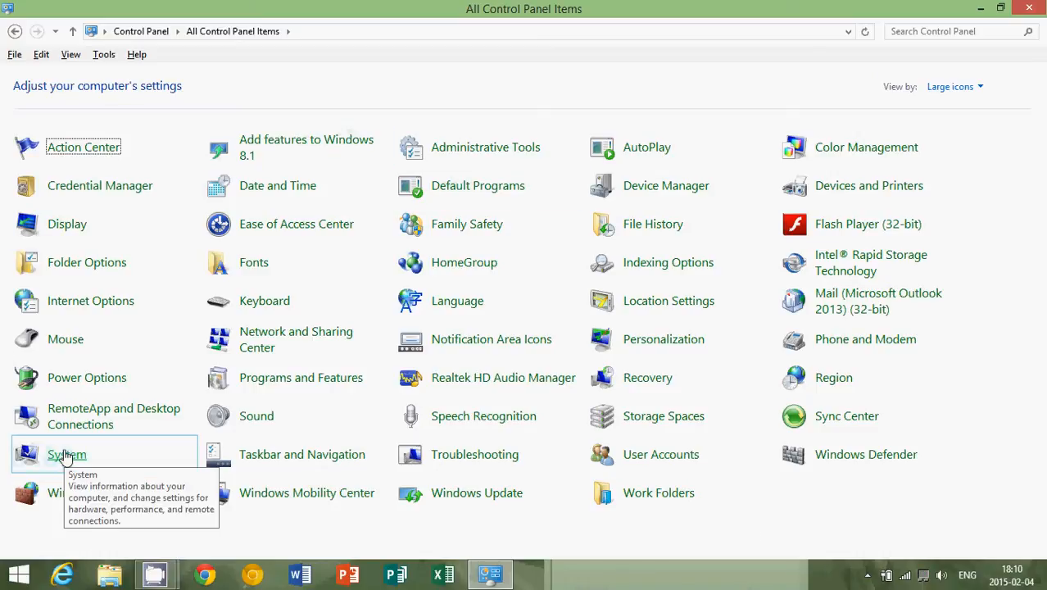
pyautogui.click(66, 454)
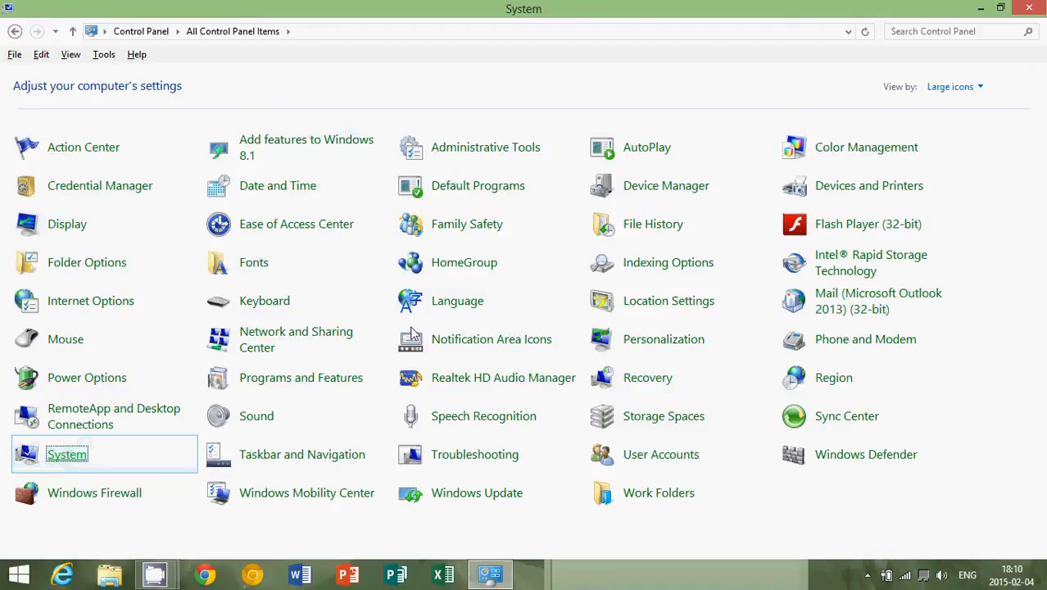
pyautogui.doubleClick(67, 453)
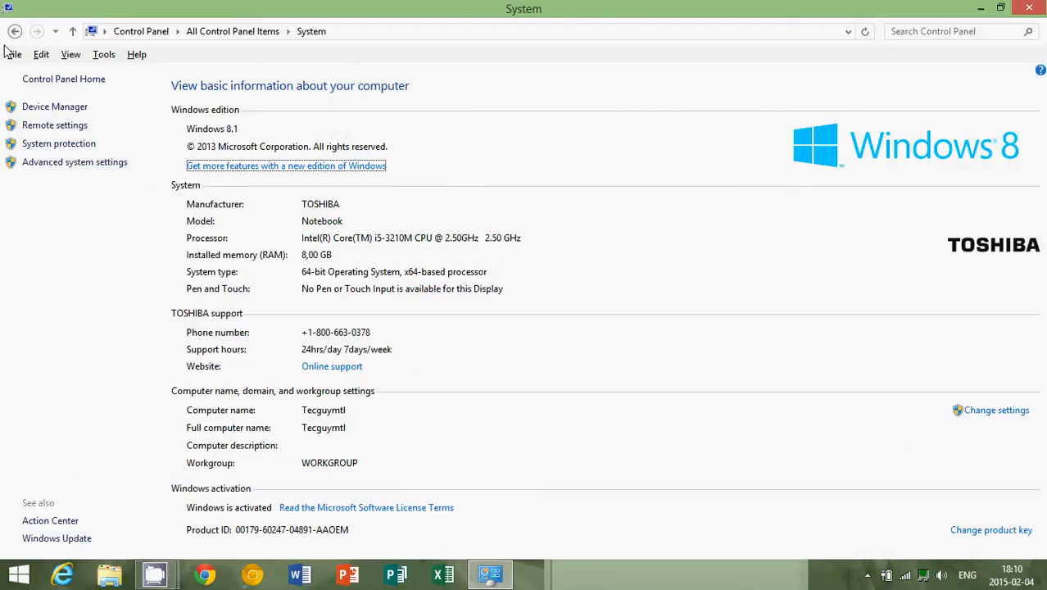
pyautogui.click(15, 32)
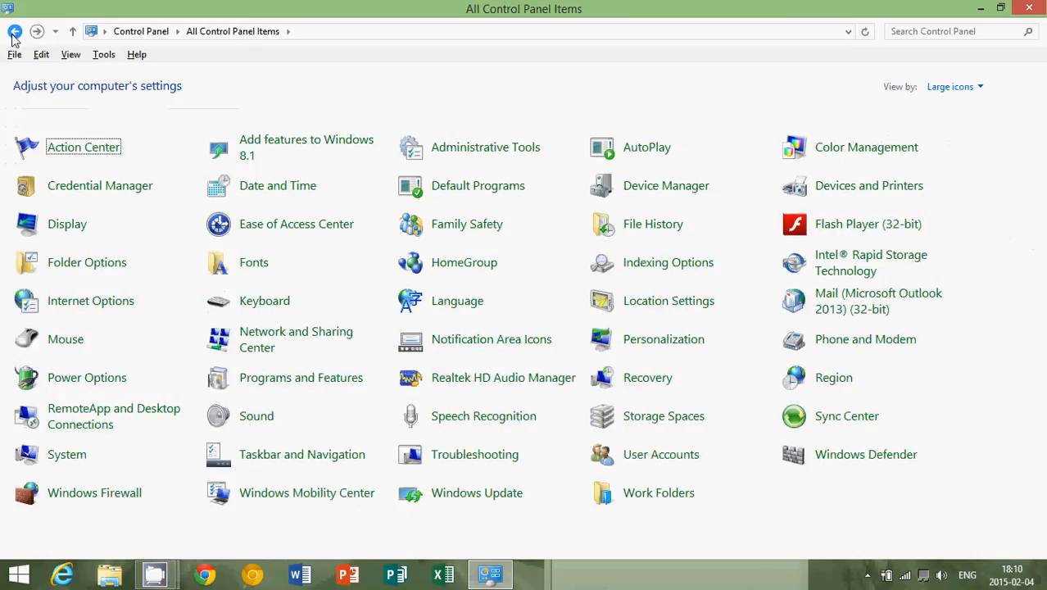
pyautogui.moveTo(706, 331)
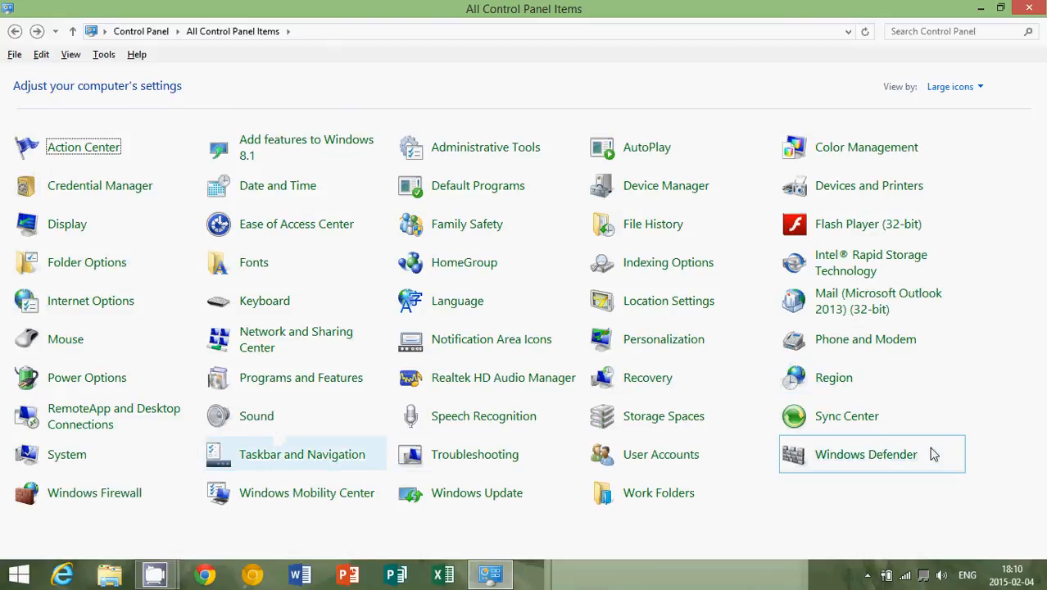
pyautogui.moveTo(297, 224)
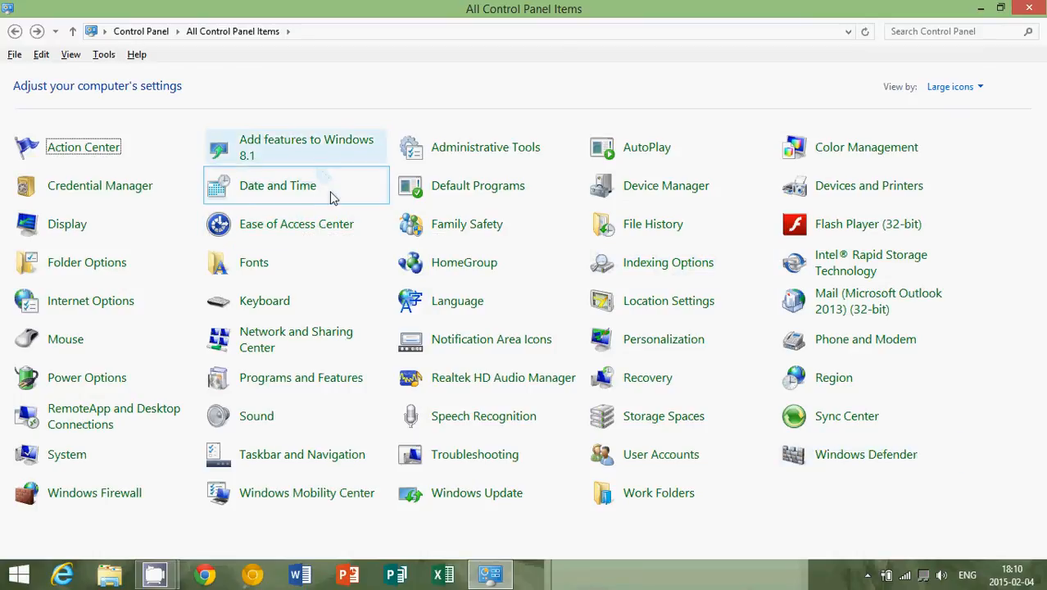
pyautogui.moveTo(852, 515)
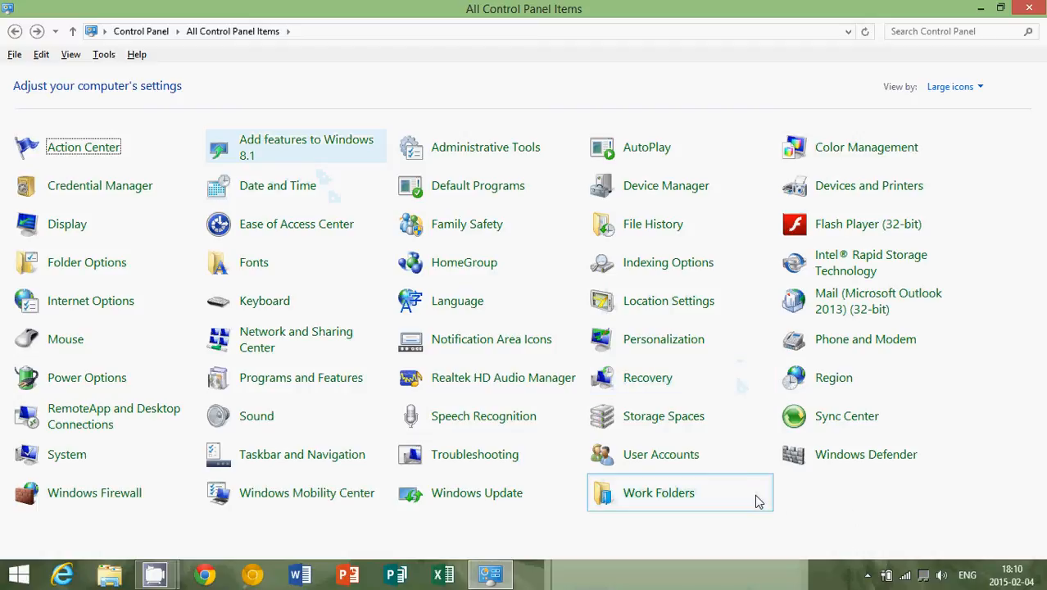
pyautogui.moveTo(835, 535)
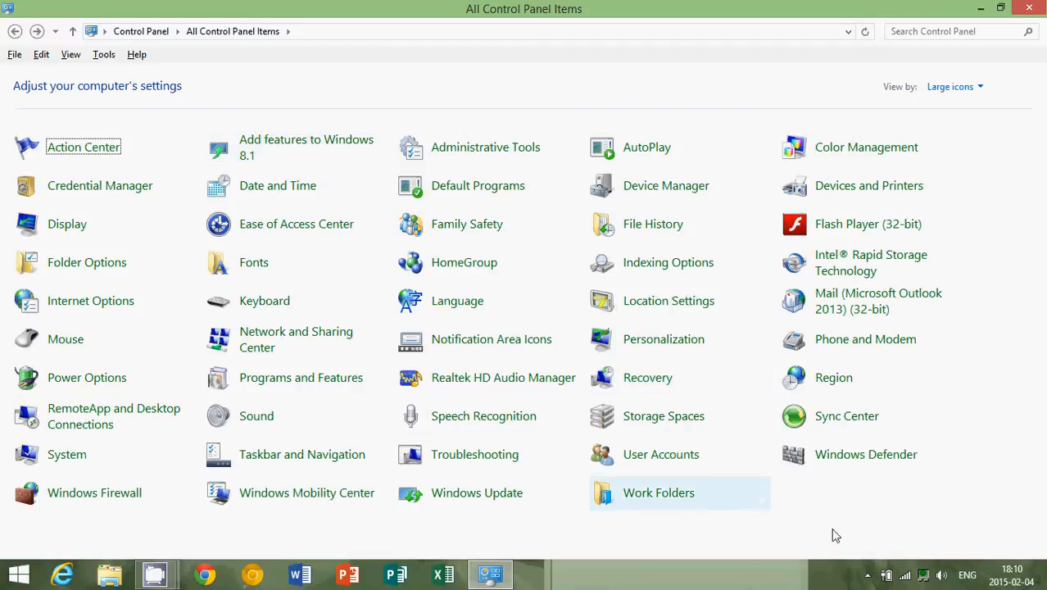
pyautogui.moveTo(842, 522)
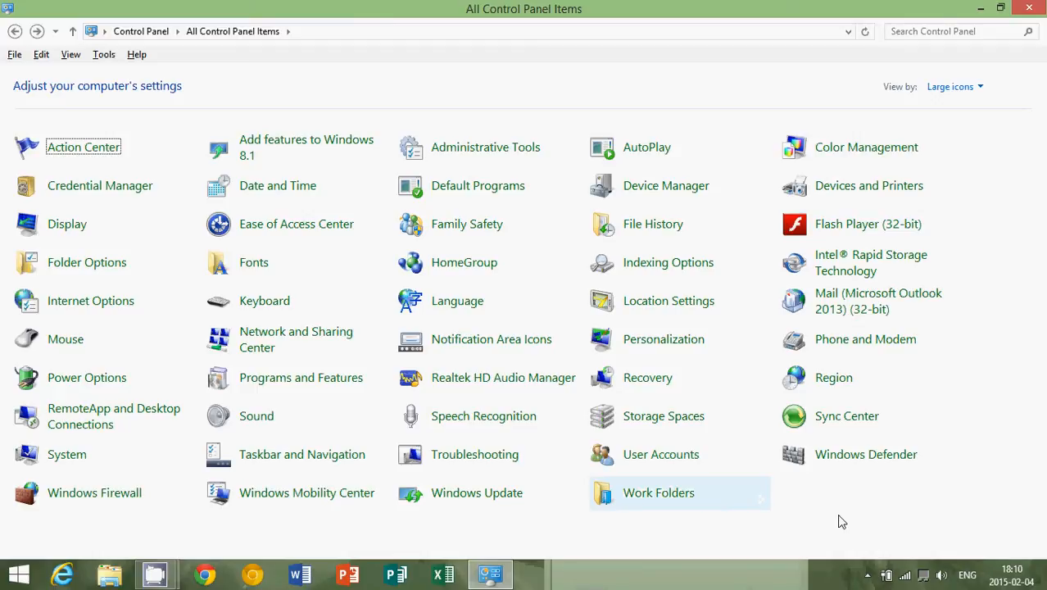
pyautogui.moveTo(843, 522)
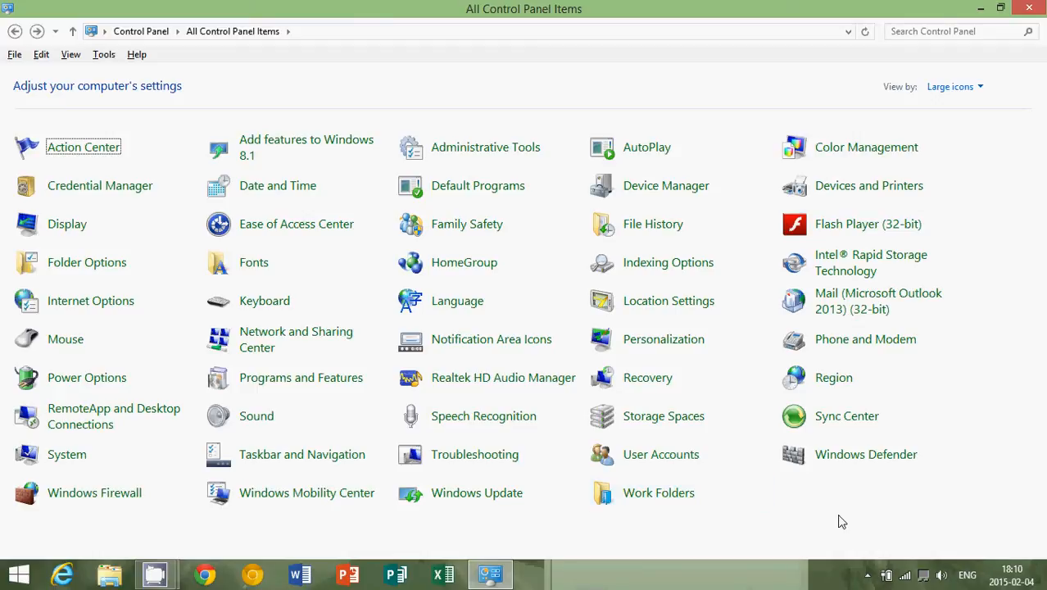
pyautogui.moveTo(67, 224)
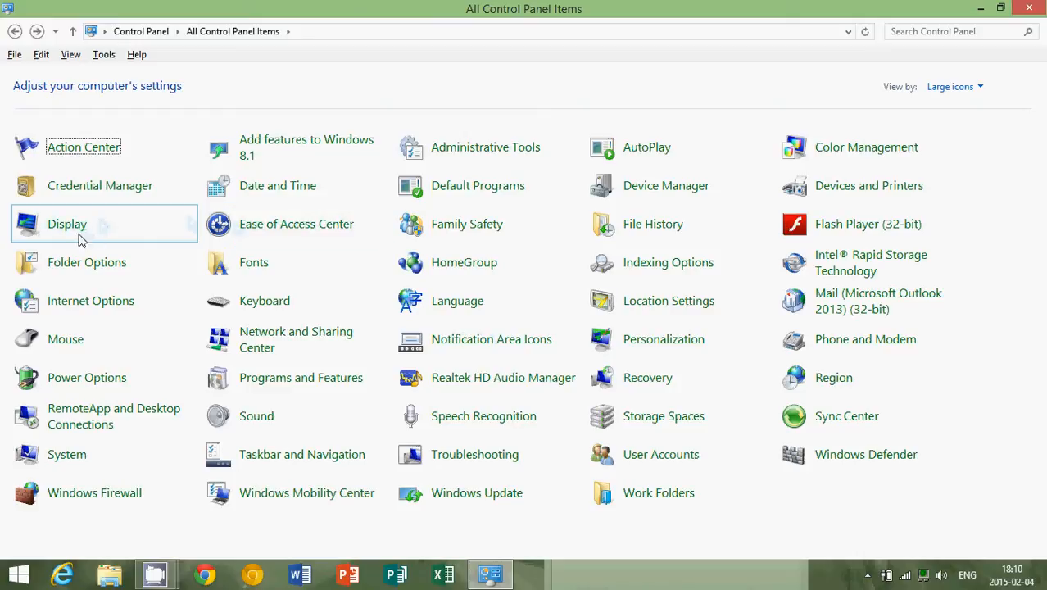
pyautogui.click(67, 223)
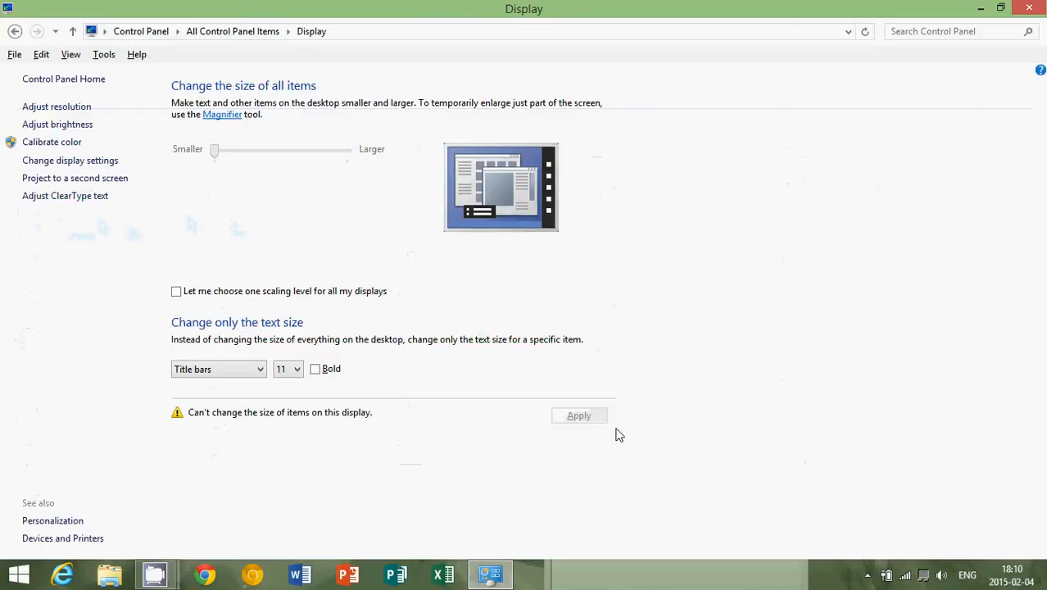
pyautogui.moveTo(15, 32)
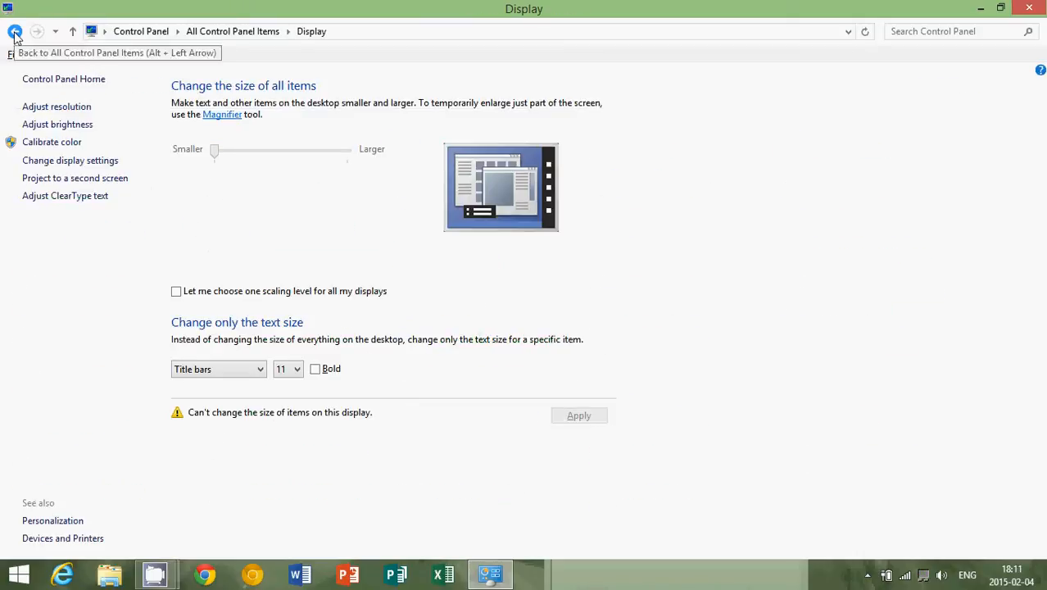
pyautogui.click(15, 31)
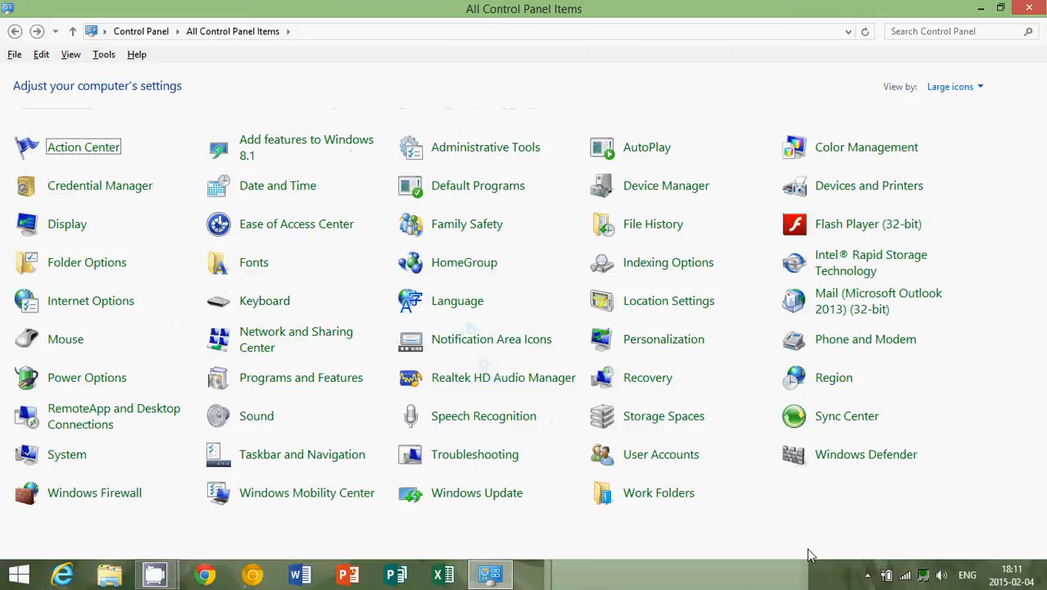
pyautogui.moveTo(809, 529)
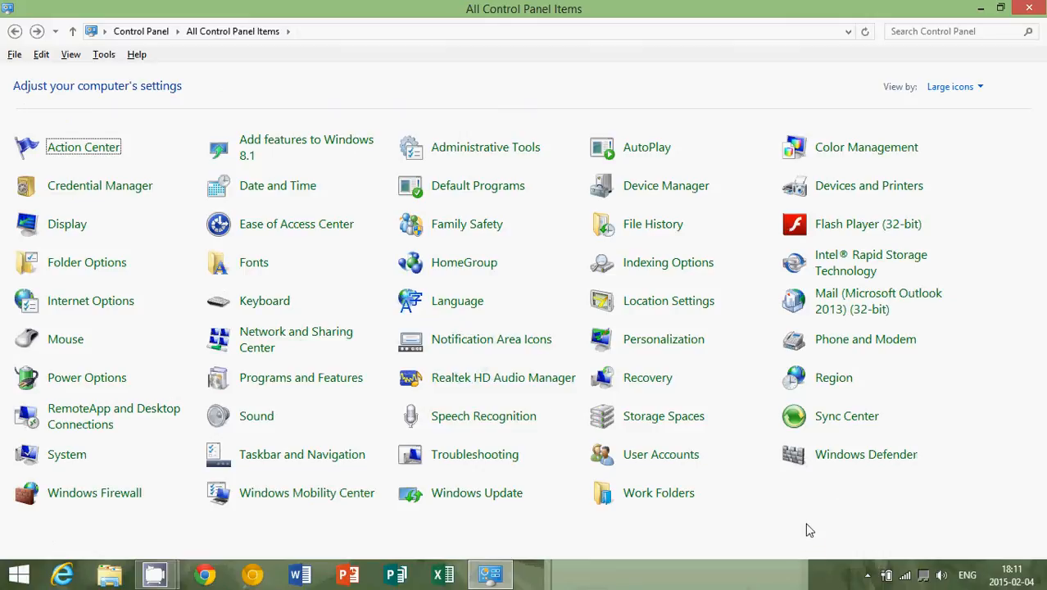
pyautogui.moveTo(816, 522)
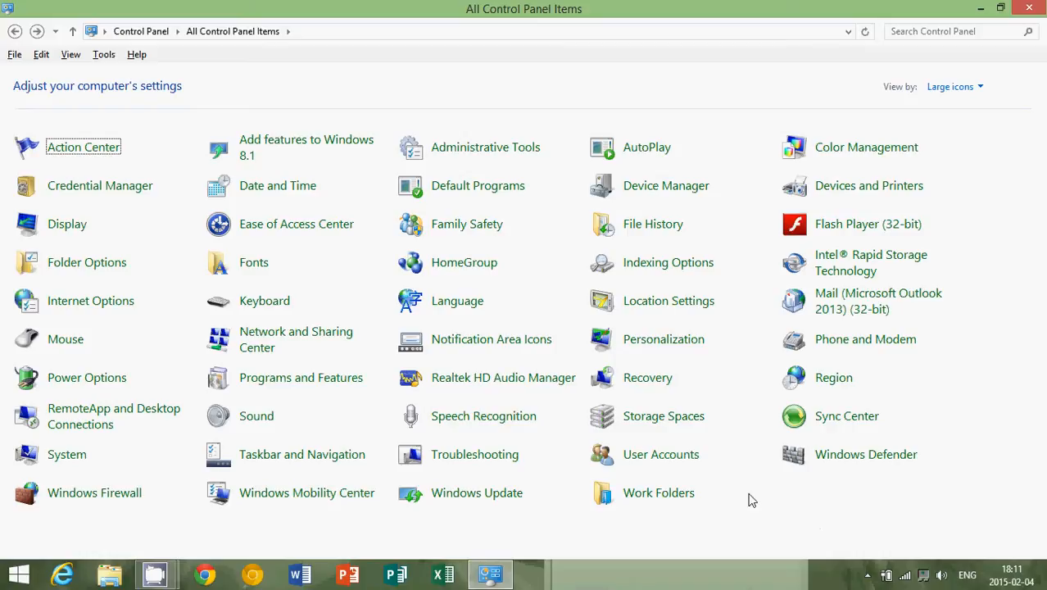
pyautogui.moveTo(792, 531)
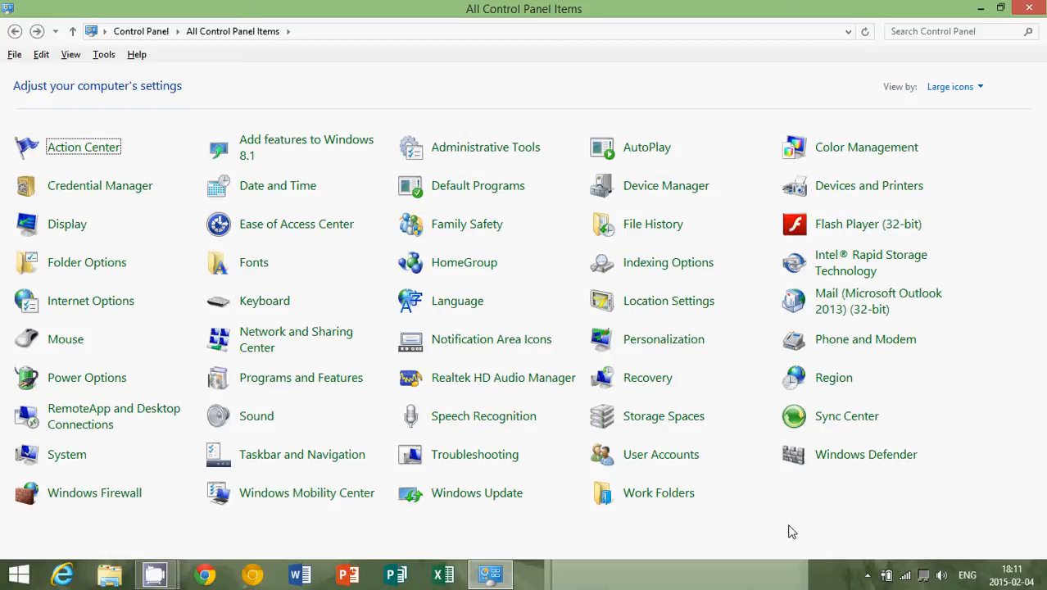
pyautogui.moveTo(960, 7)
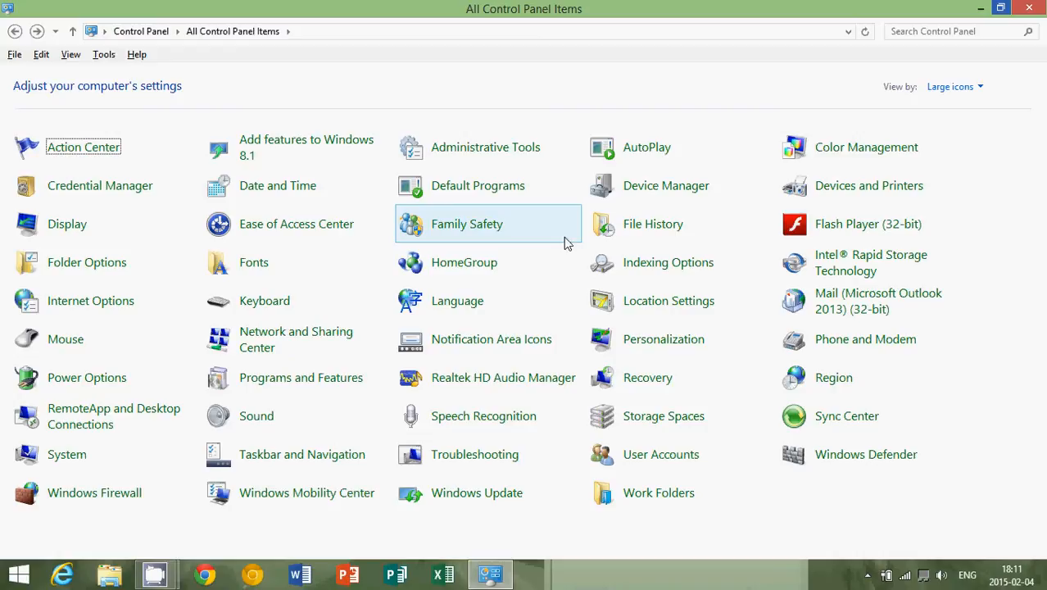
pyautogui.moveTo(68, 454)
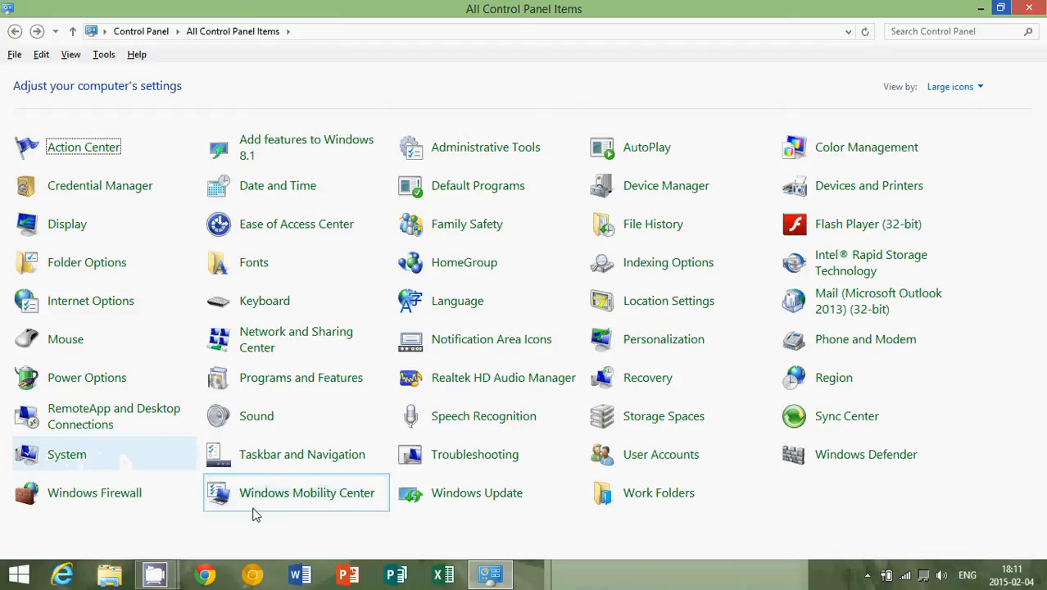
pyautogui.moveTo(1009, 102)
pyautogui.write('system')
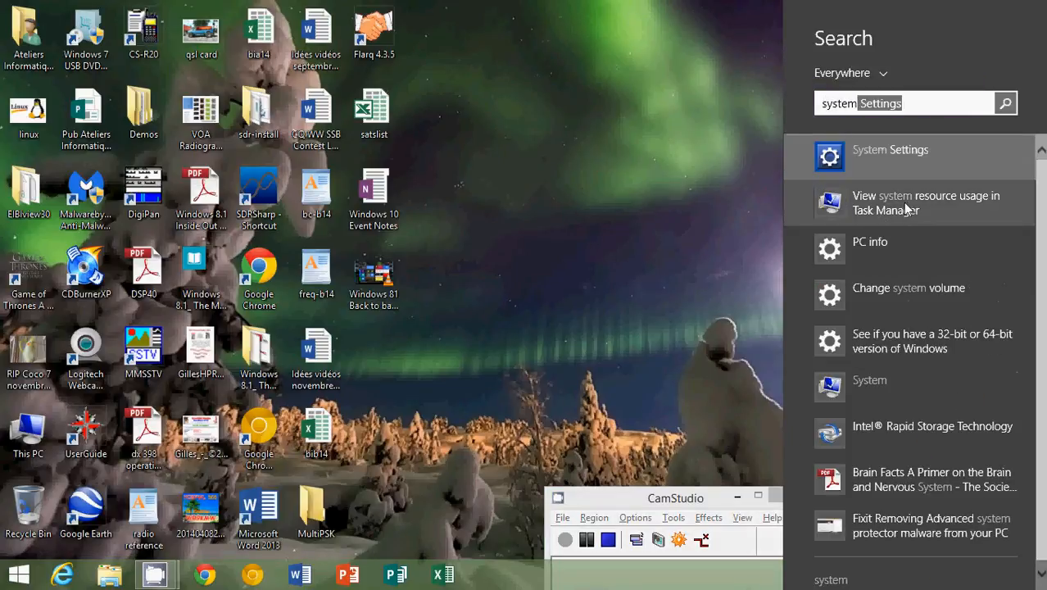
pyautogui.moveTo(897, 160)
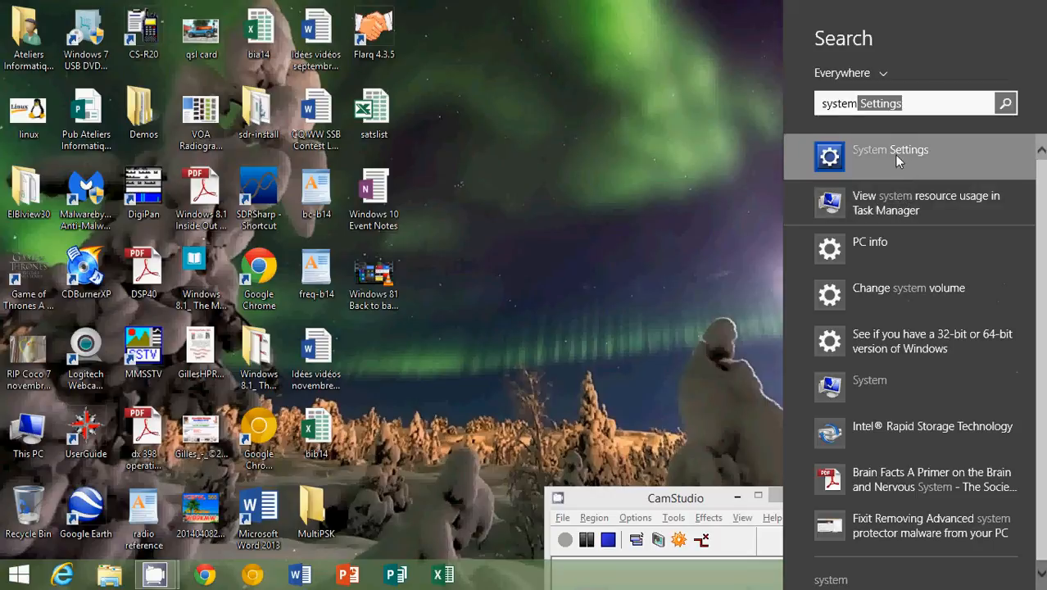
pyautogui.moveTo(883, 387)
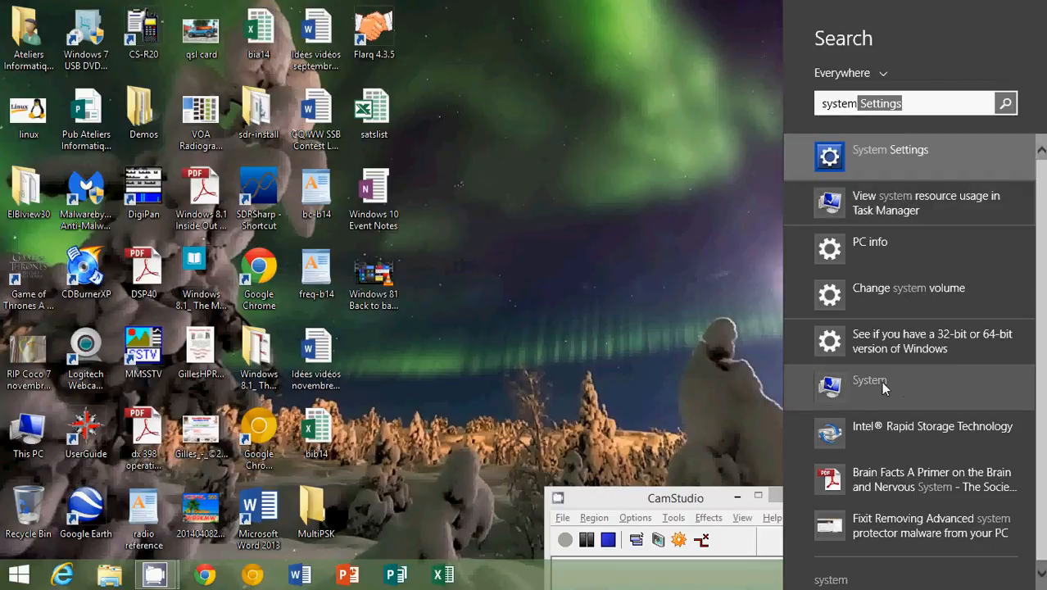
# Open the System result to view Windows 8.1 edition and hardware details
pyautogui.click(869, 386)
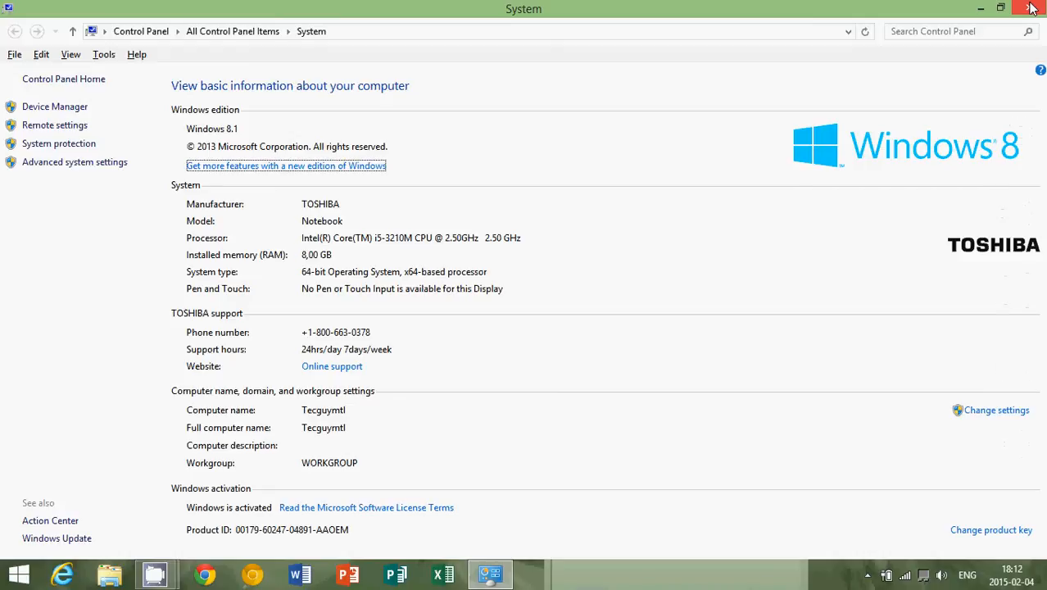
# Close System, search 'device Manager', open Device Manager, then close it
pyautogui.click(1031, 8)
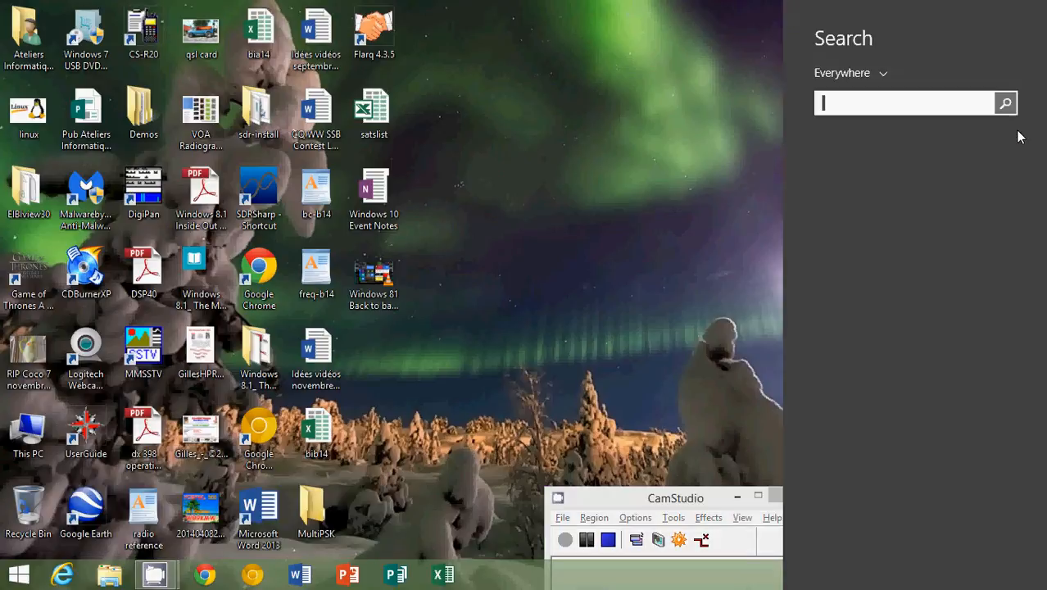
pyautogui.write('d')
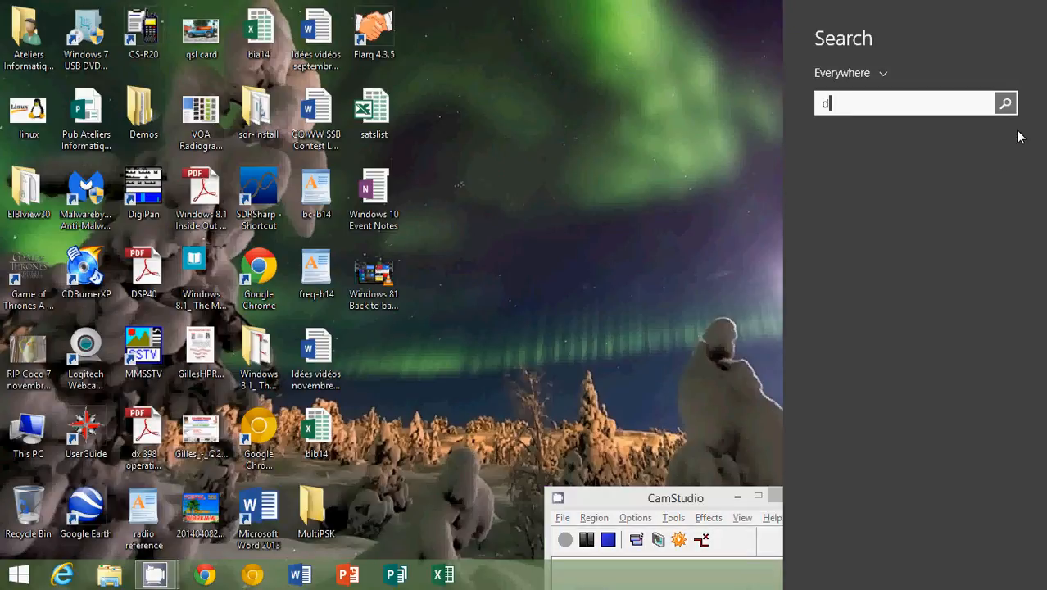
pyautogui.write('evice Manager')
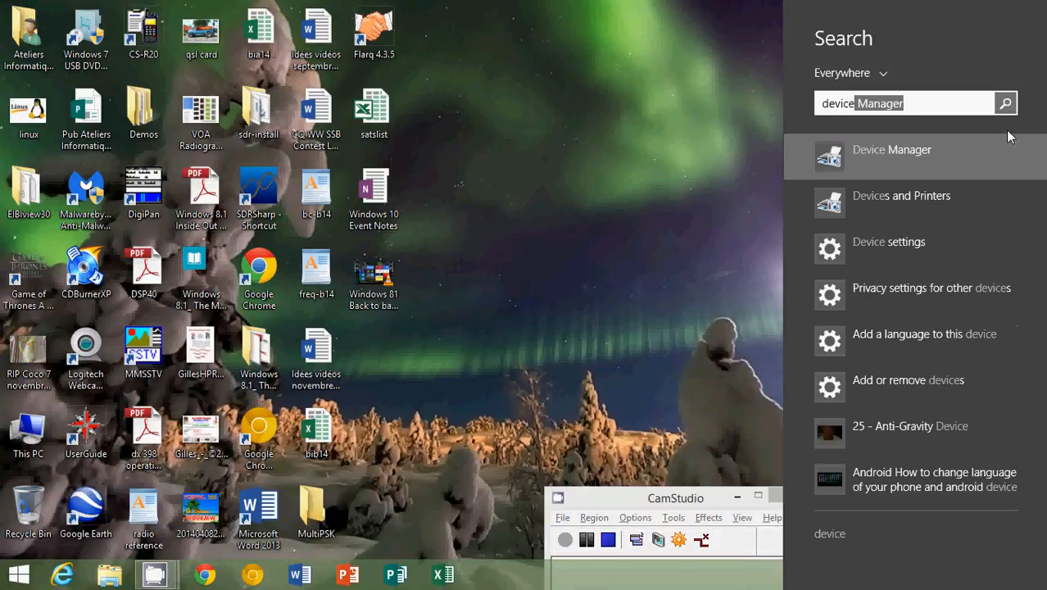
pyautogui.moveTo(925, 161)
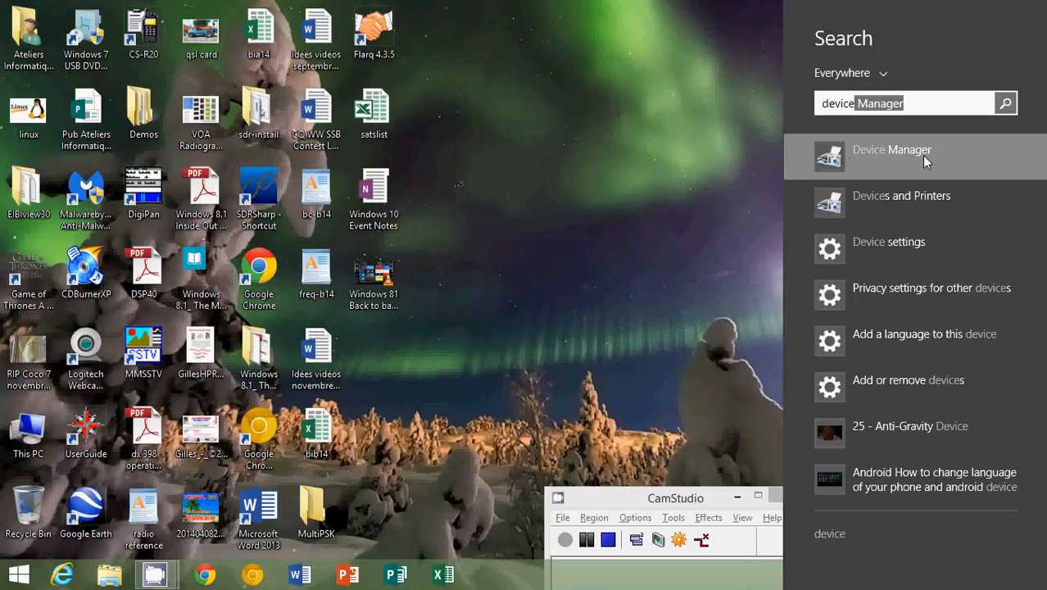
pyautogui.click(626, 148)
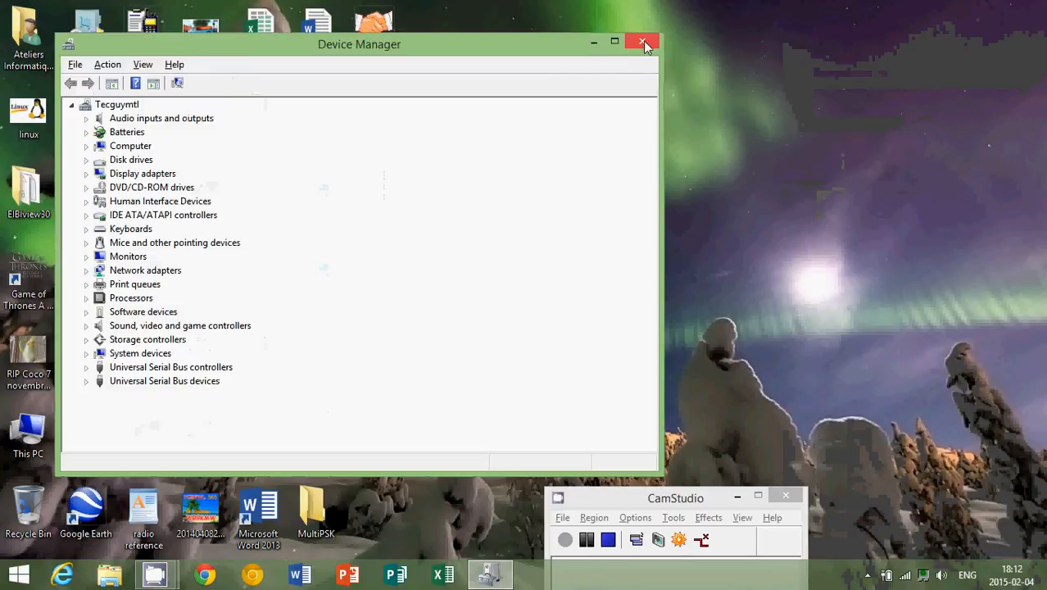
pyautogui.click(643, 44)
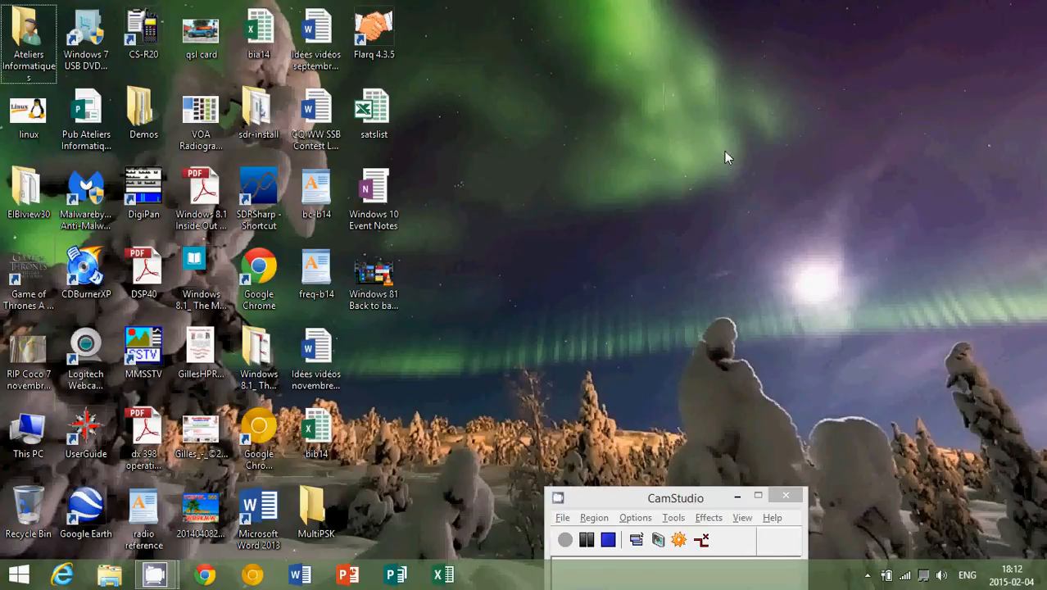
# From Start, search 'control' with the search scope set to Settings
pyautogui.click(18, 574)
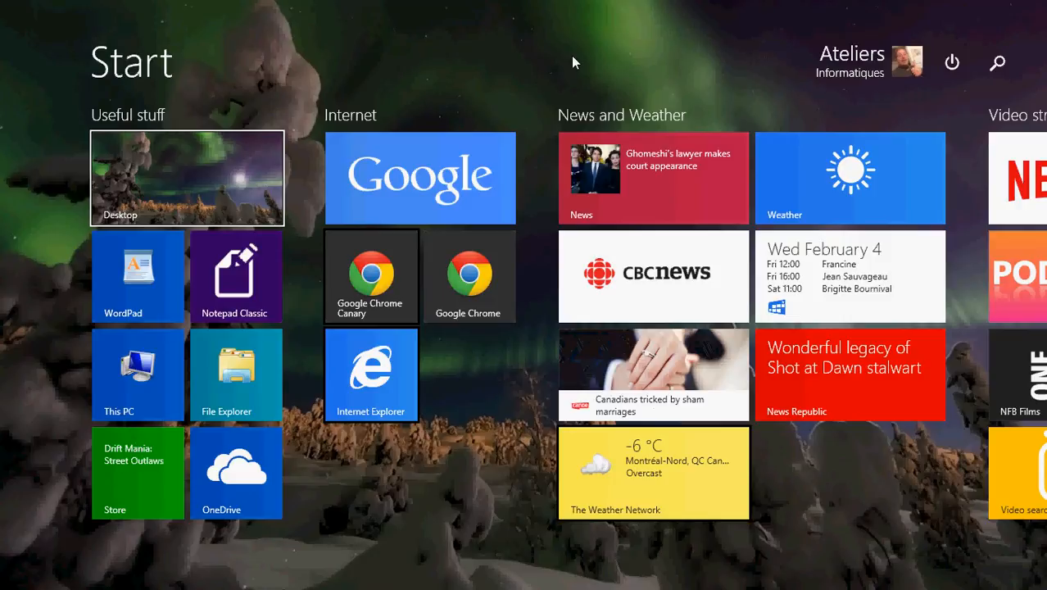
pyautogui.moveTo(545, 38)
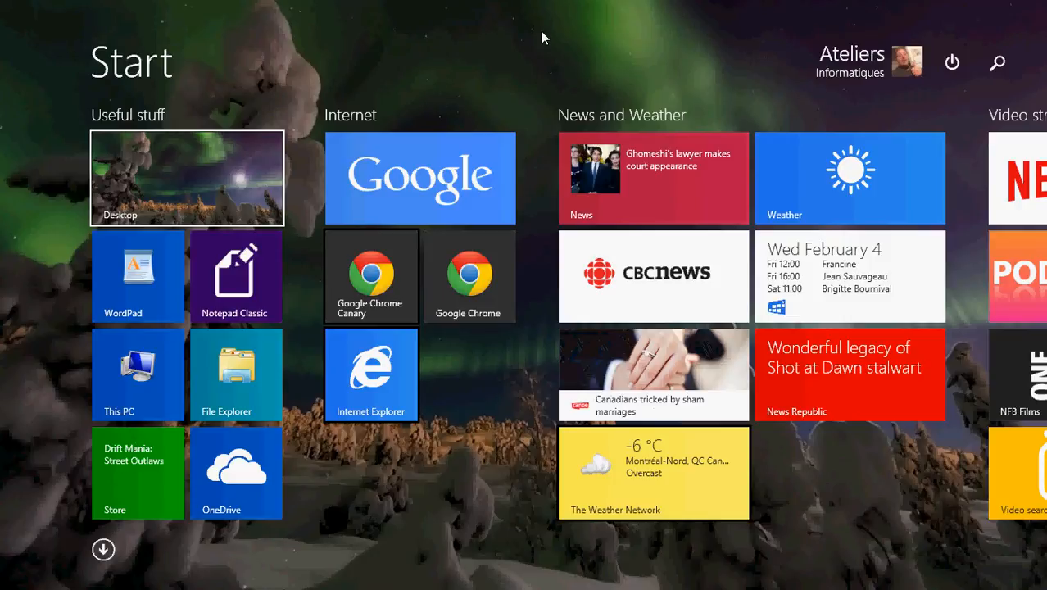
pyautogui.moveTo(554, 44)
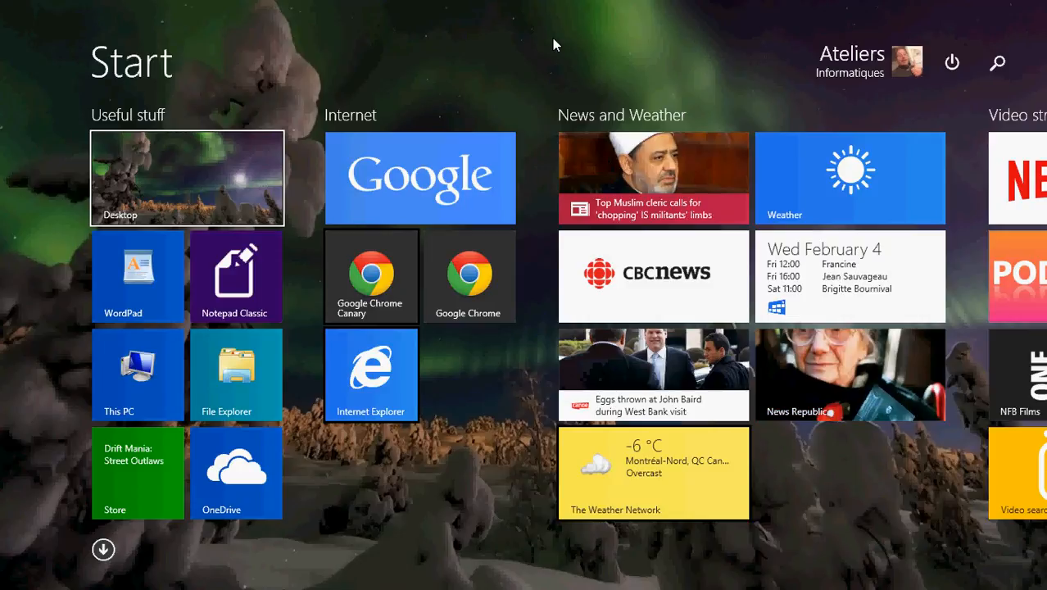
pyautogui.moveTo(792, 54)
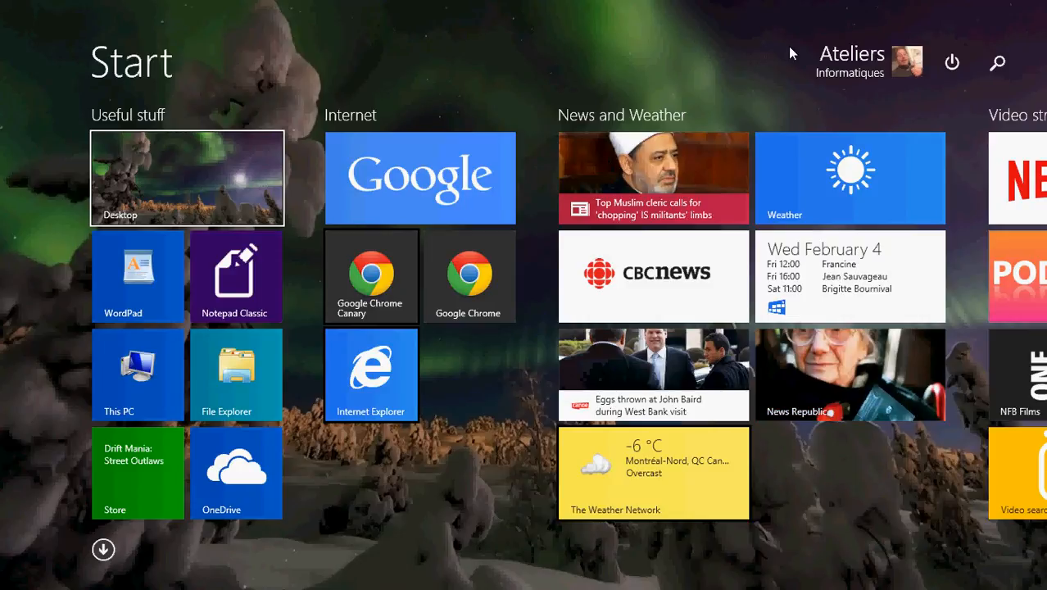
pyautogui.click(997, 62)
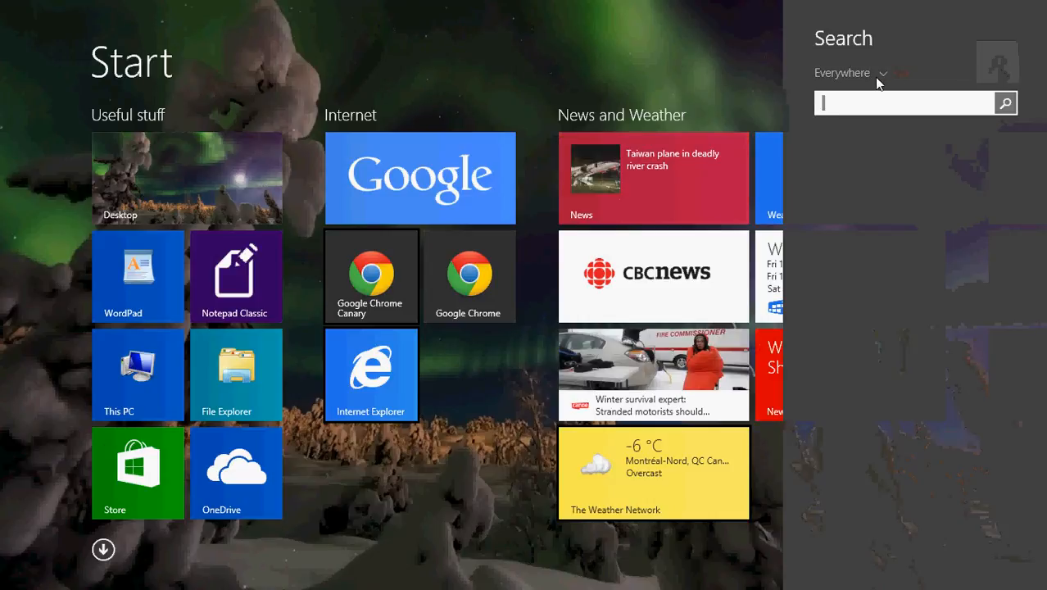
pyautogui.click(849, 72)
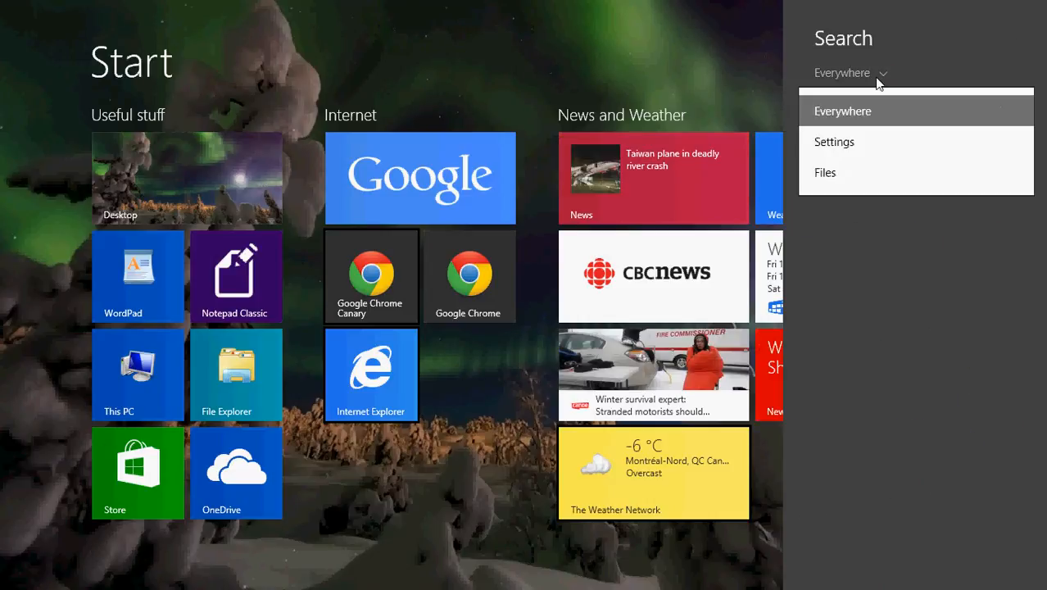
pyautogui.click(834, 141)
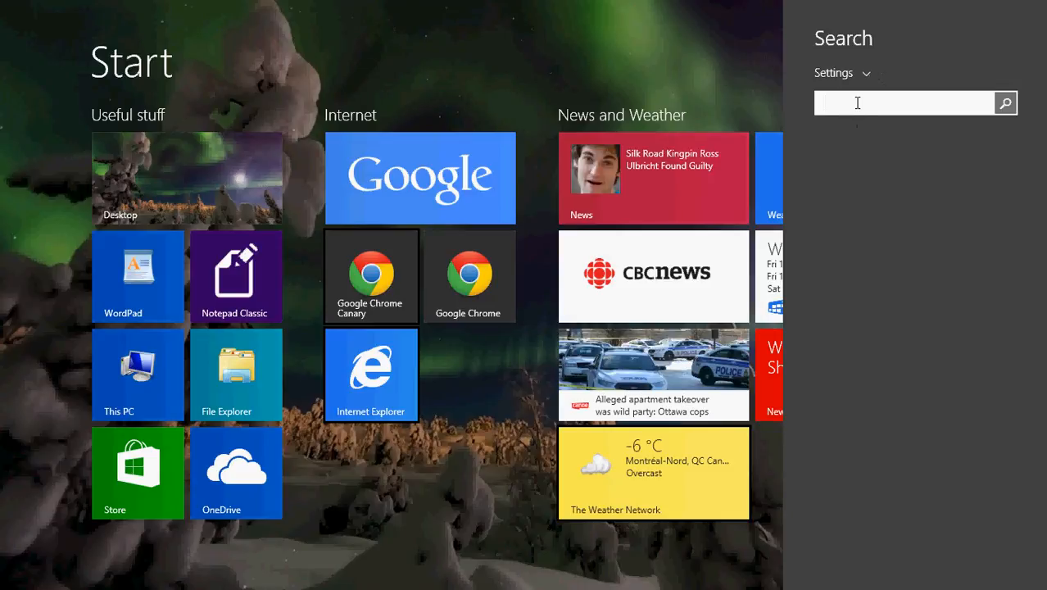
pyautogui.write('control')
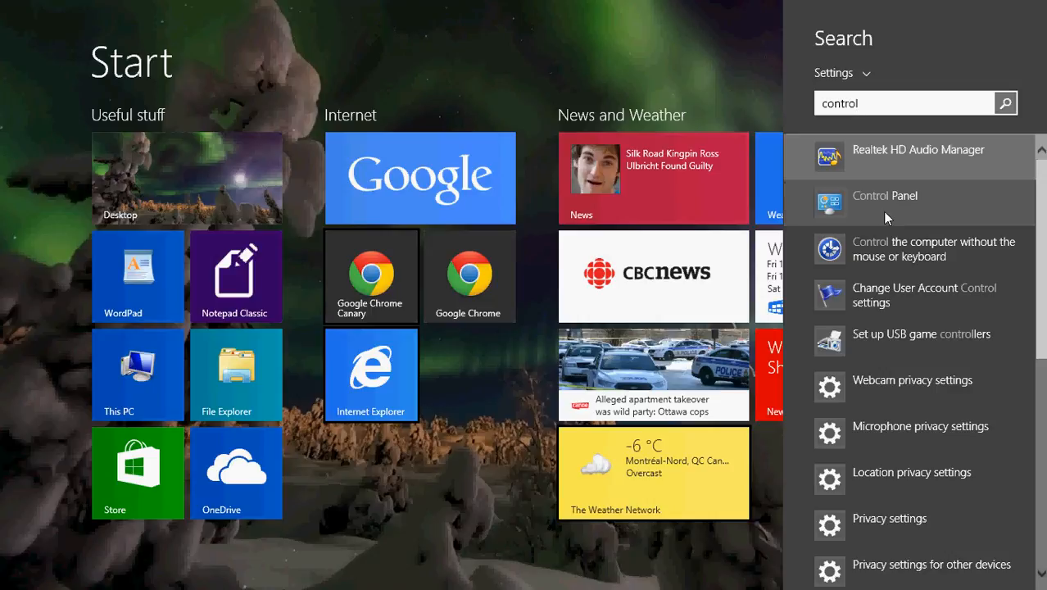
# Open Control Panel from the Settings results, review its Large icons view, then close it
pyautogui.click(885, 195)
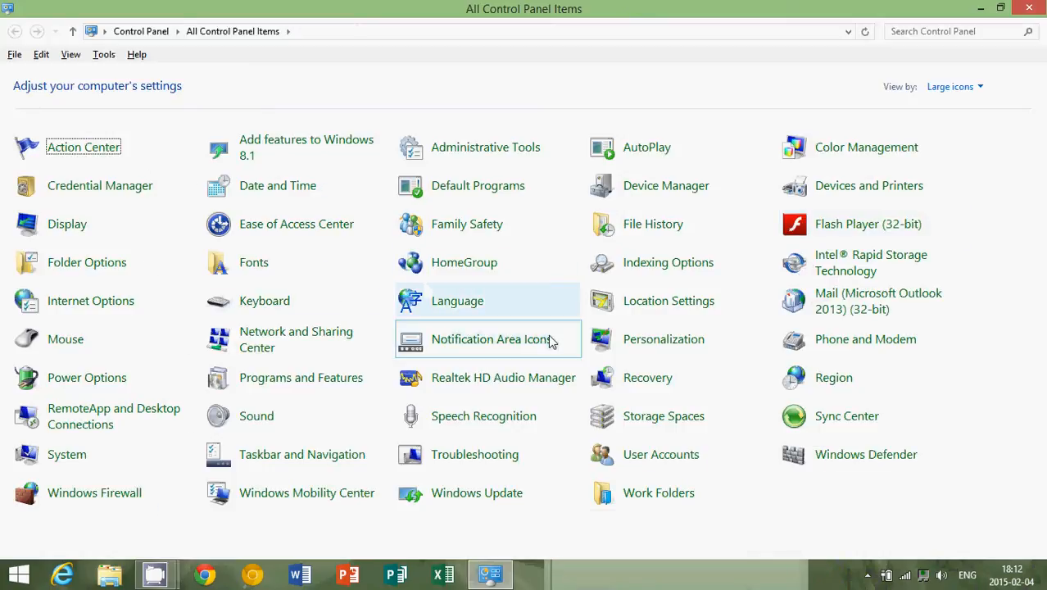
pyautogui.moveTo(584, 42)
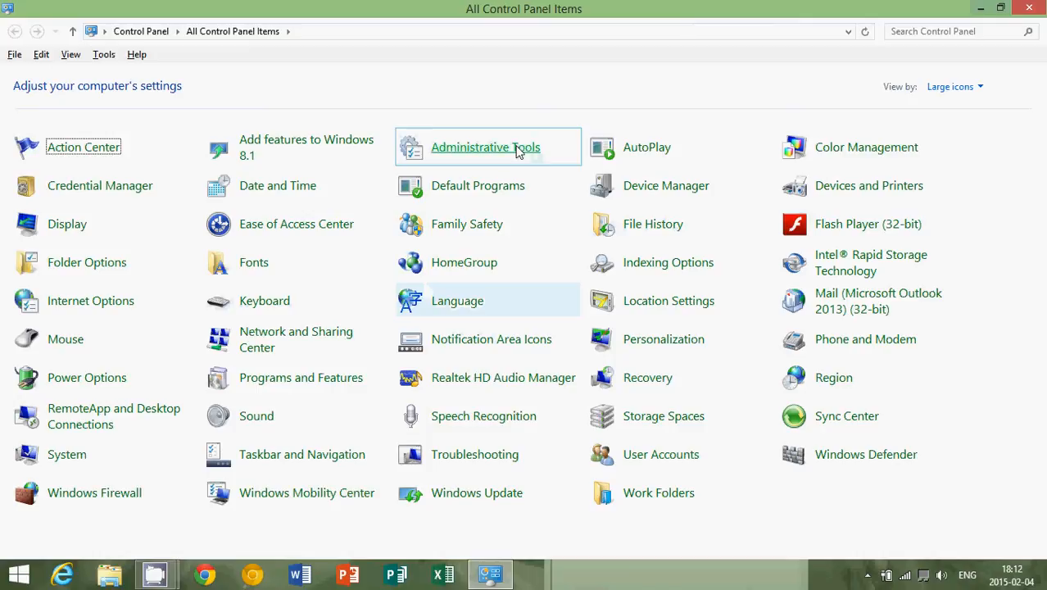
pyautogui.moveTo(227, 69)
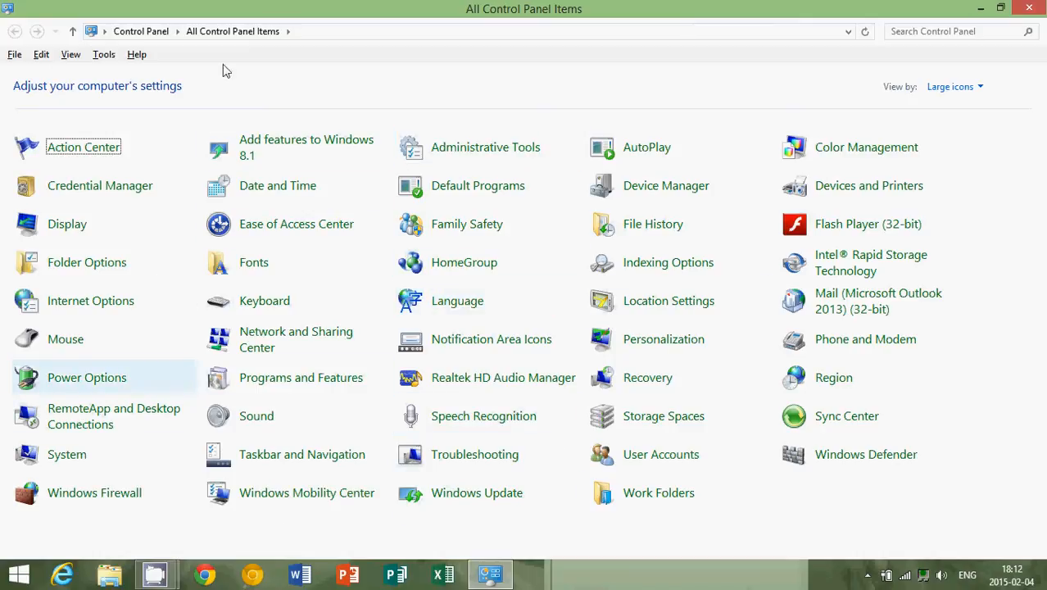
pyautogui.moveTo(779, 521)
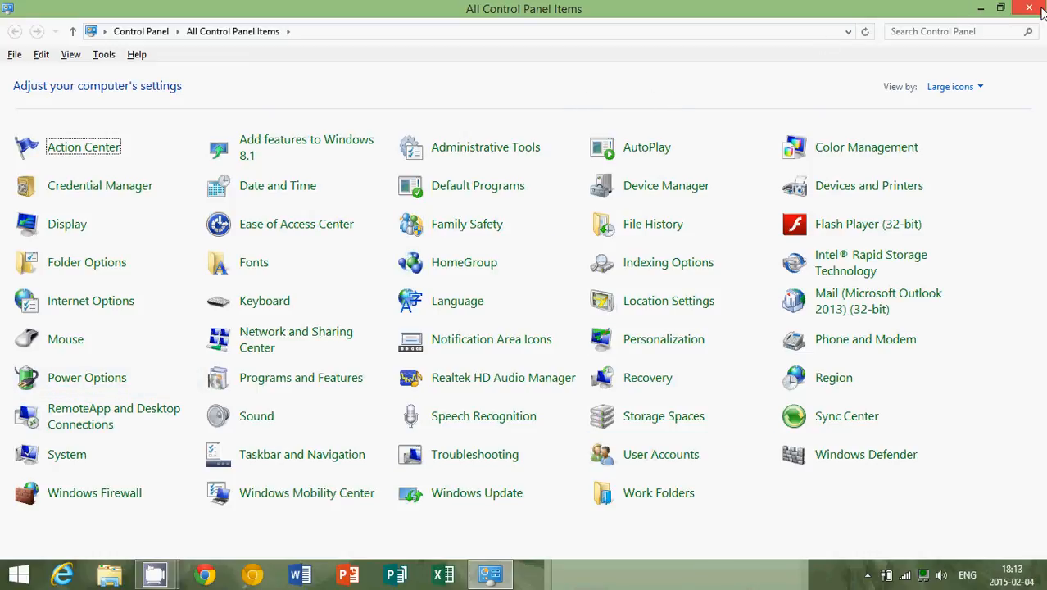
pyautogui.click(1028, 7)
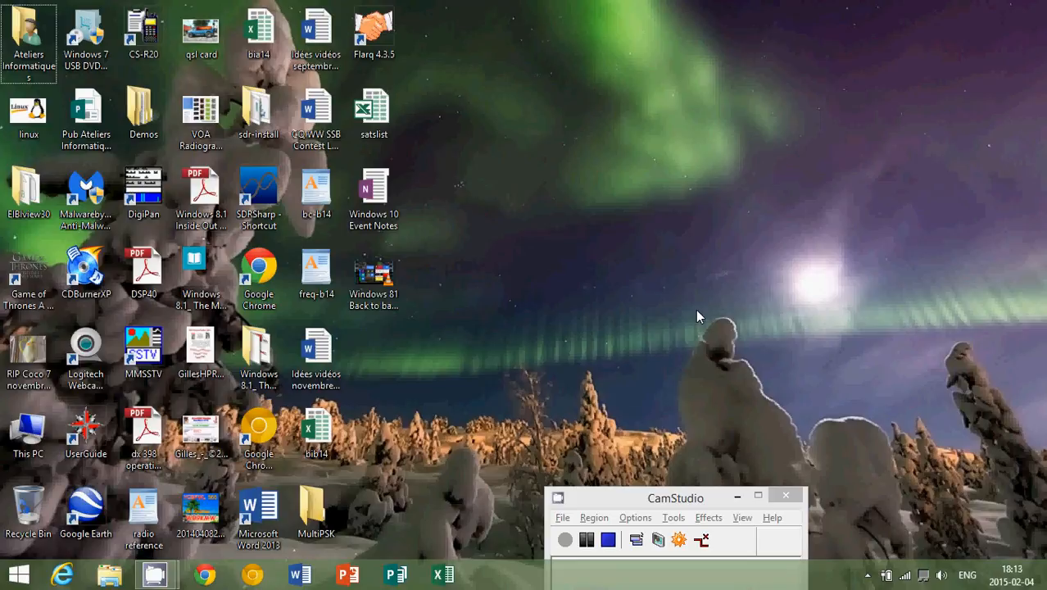
pyautogui.moveTo(694, 318)
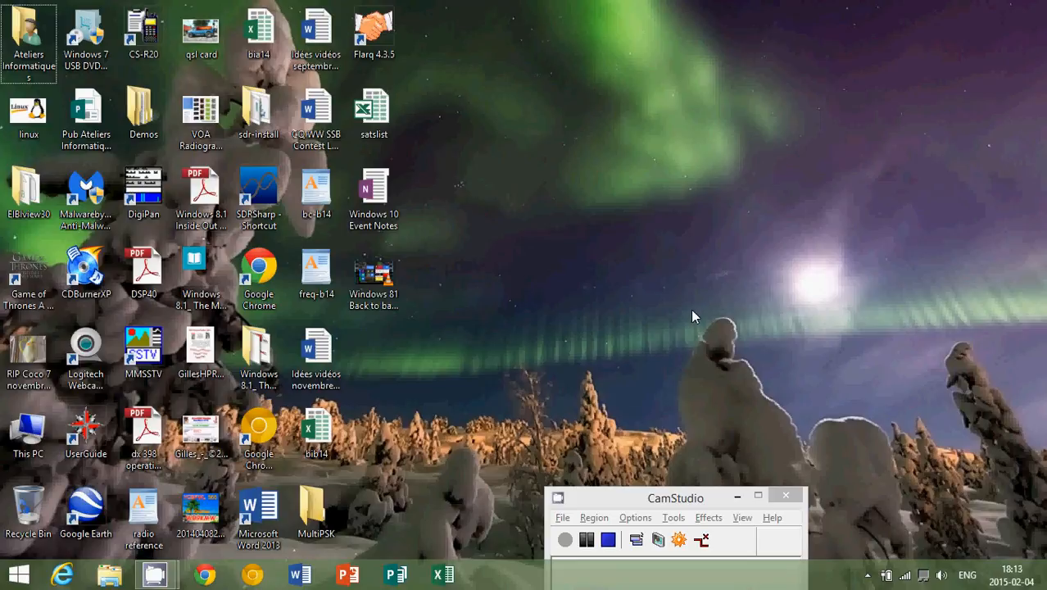
pyautogui.moveTo(568, 320)
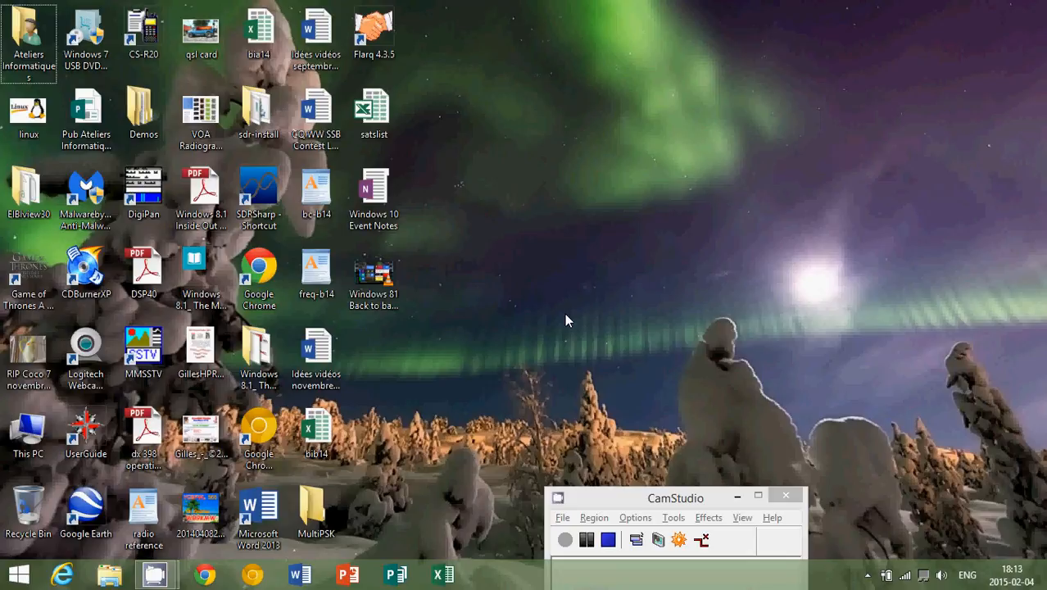
pyautogui.moveTo(588, 366)
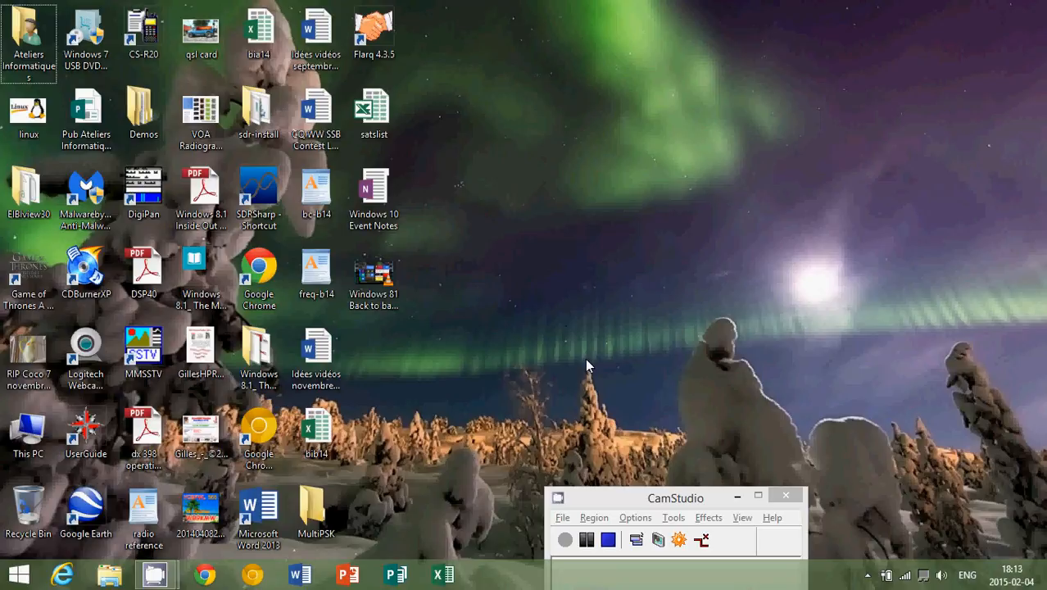
pyautogui.moveTo(582, 365)
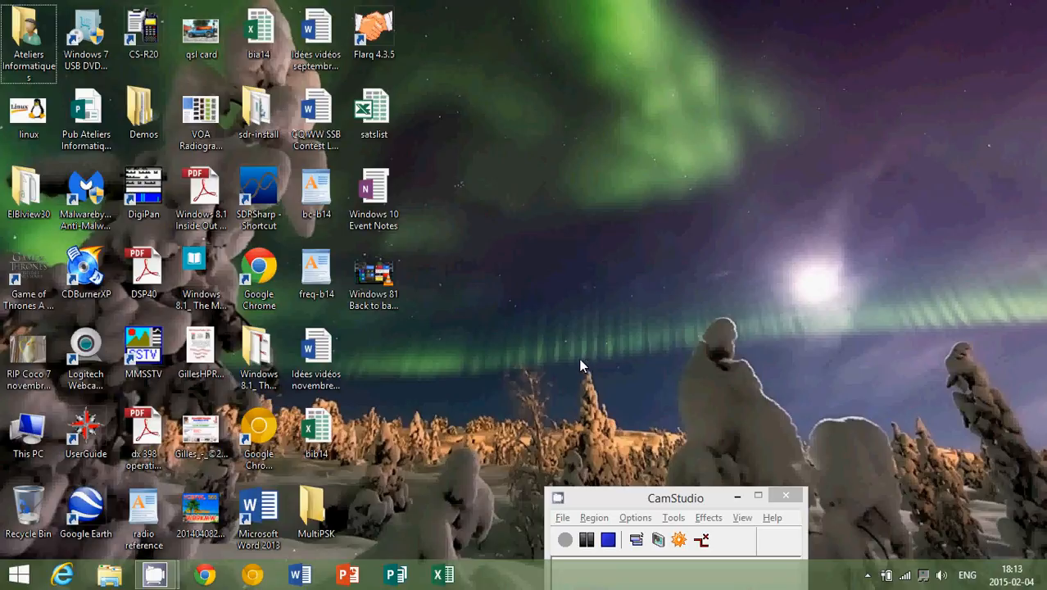